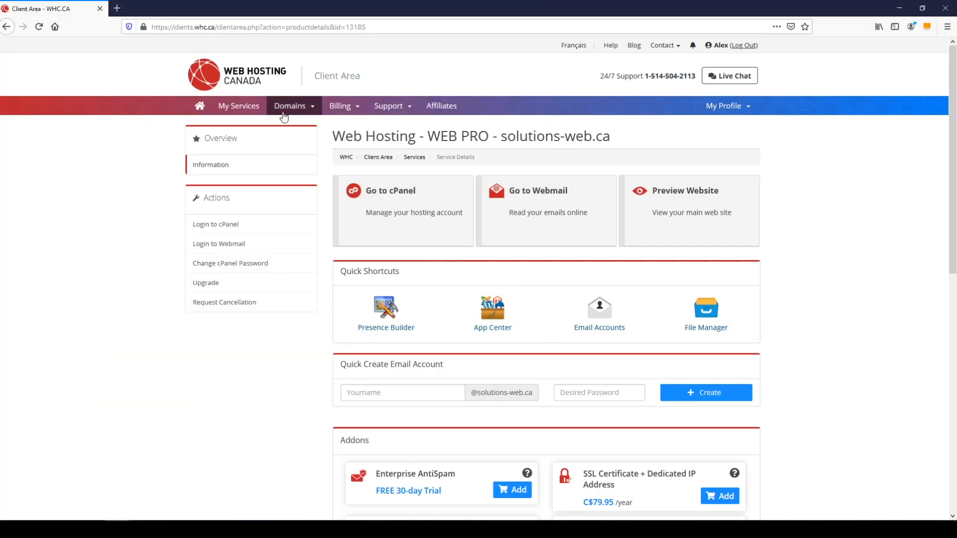
{"action": "mouse_move", "coordinate": [326, 279]}
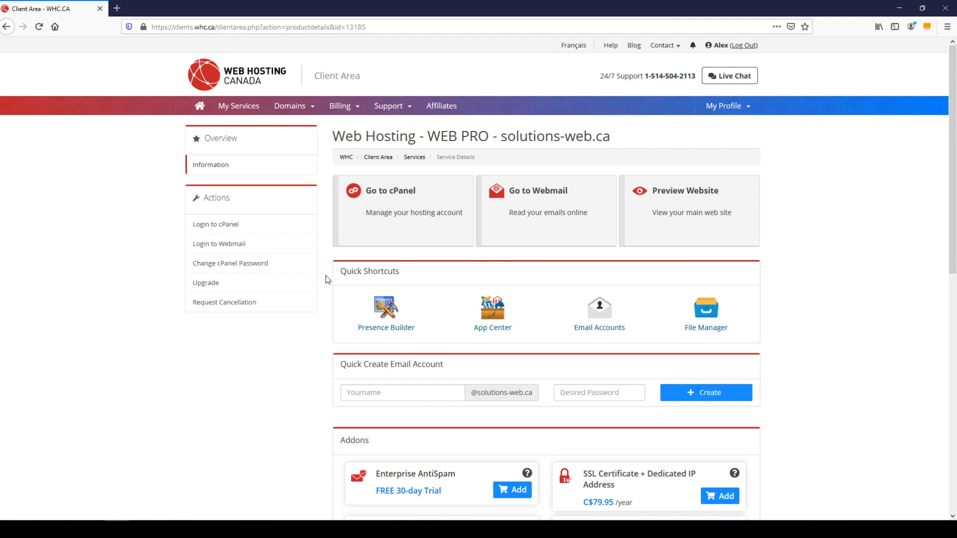
{"action": "mouse_move", "coordinate": [493, 317]}
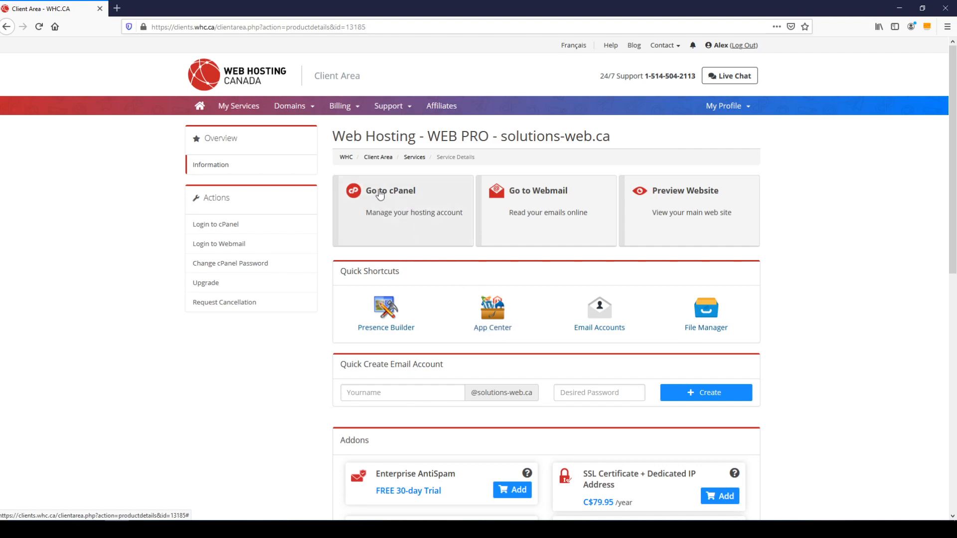
- Go to cPanel's main tools page for solutions-web.ca in a new tab
{"action": "left_click", "coordinate": [389, 190]}
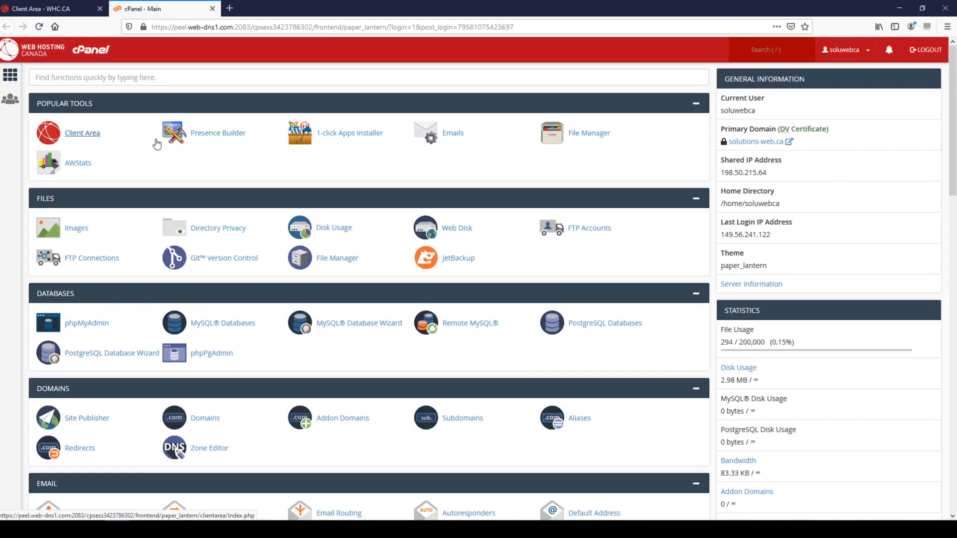
{"action": "mouse_move", "coordinate": [131, 143]}
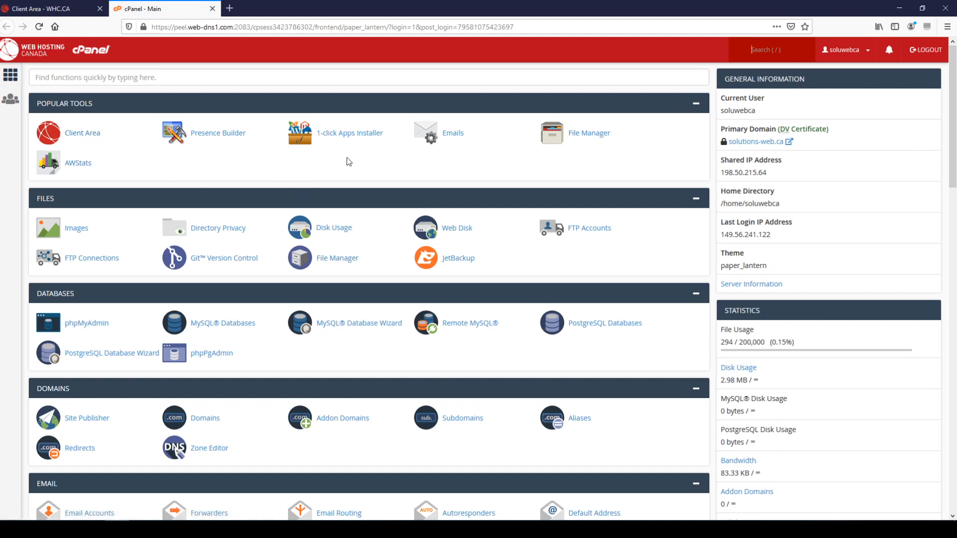
{"action": "mouse_move", "coordinate": [350, 132]}
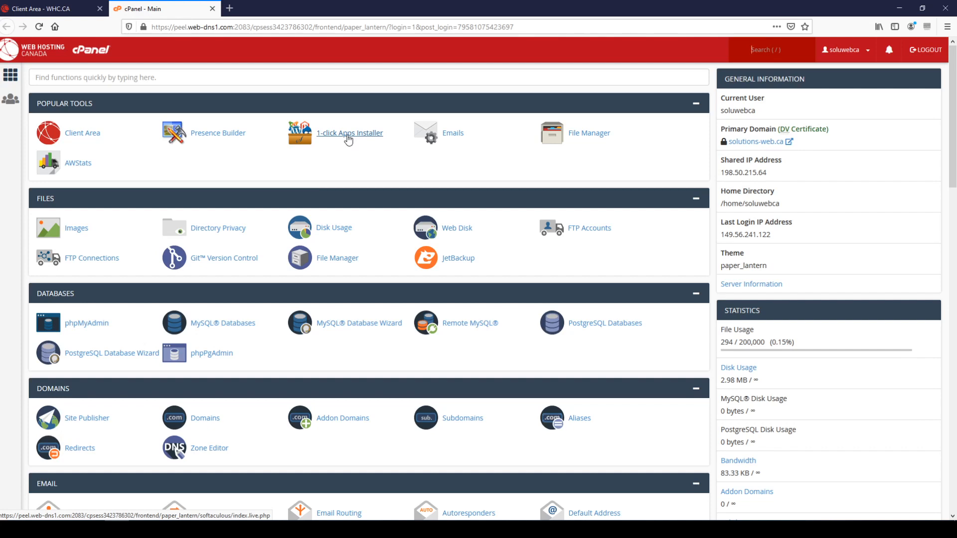
- Launch Softaculous via cPanel's 1-click Apps Installer to show the Top Scripts catalogue
{"action": "left_click", "coordinate": [350, 133]}
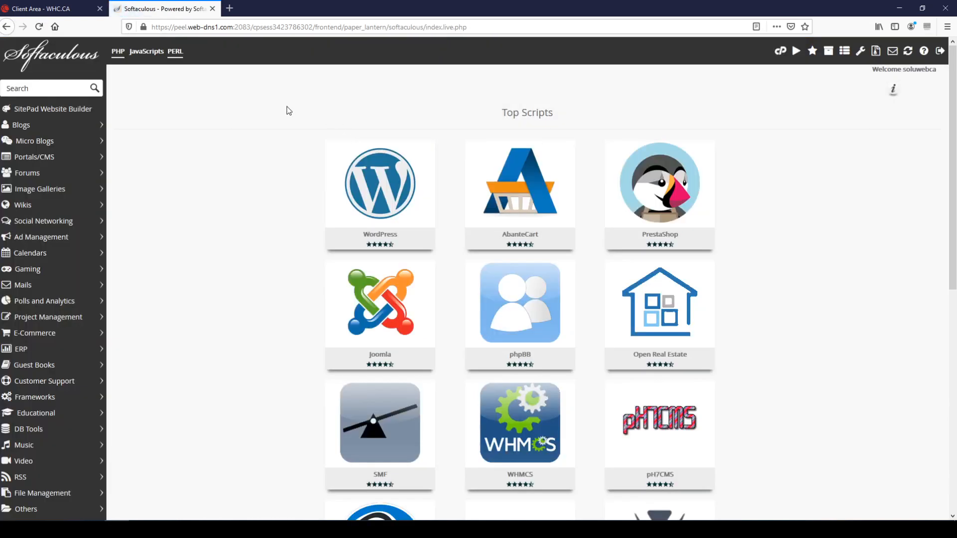
{"action": "mouse_move", "coordinate": [169, 102]}
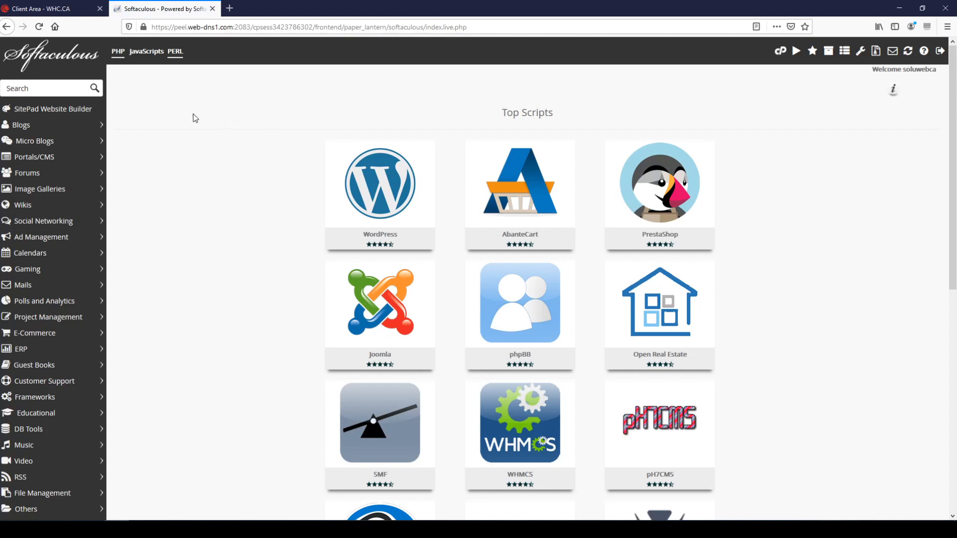
{"action": "mouse_move", "coordinate": [273, 181]}
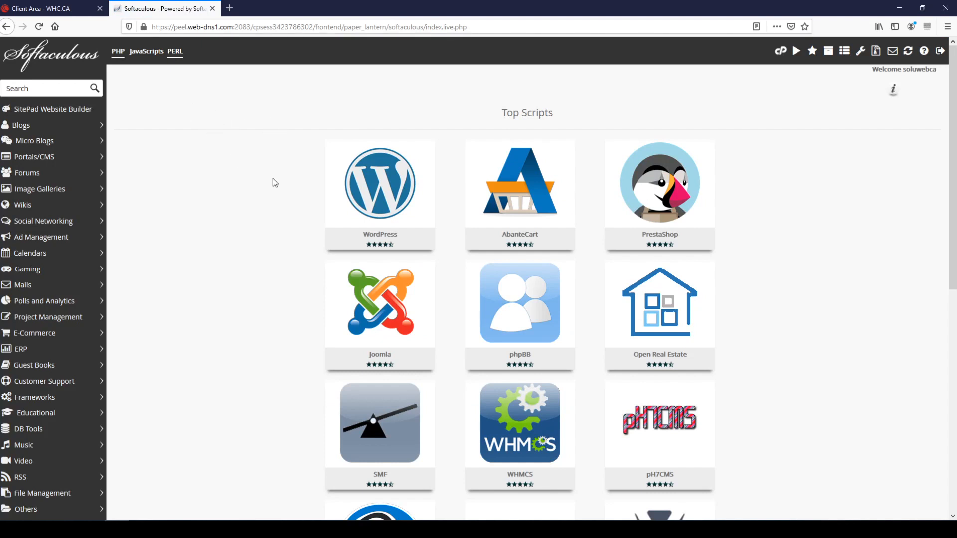
{"action": "mouse_move", "coordinate": [299, 201]}
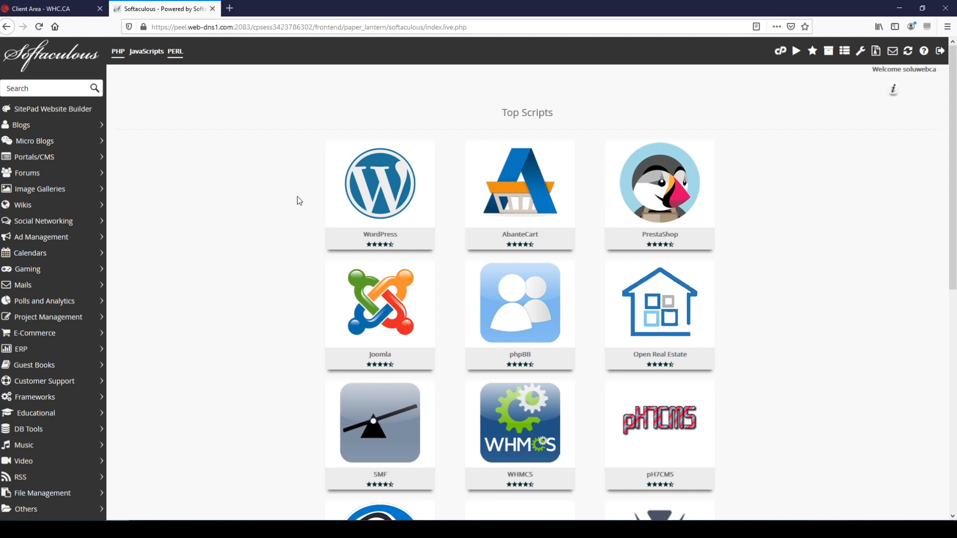
{"action": "mouse_move", "coordinate": [379, 183]}
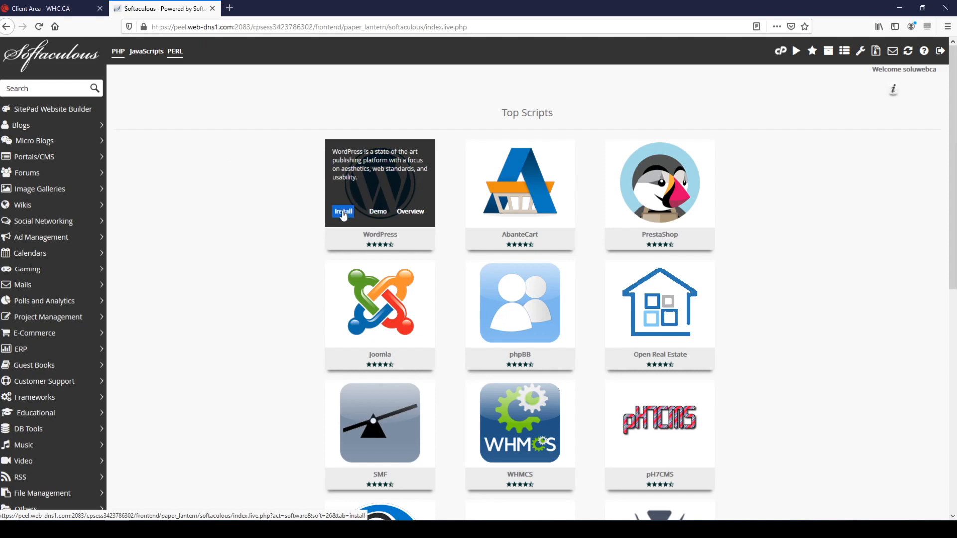
- Start the WordPress 5.3 install for solutions-web.ca and review Software Setup, Site Settings and Admin Account
{"action": "left_click", "coordinate": [343, 214]}
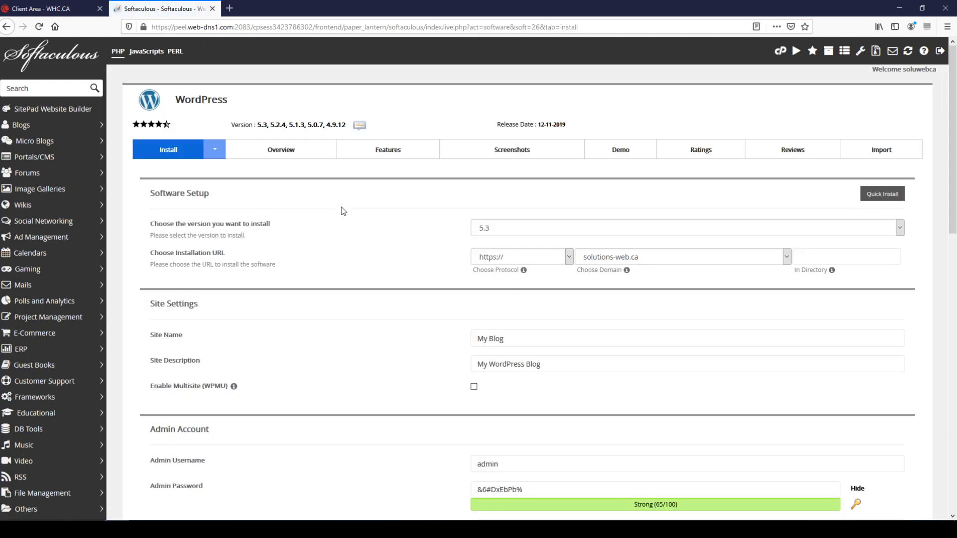
{"action": "mouse_move", "coordinate": [376, 186]}
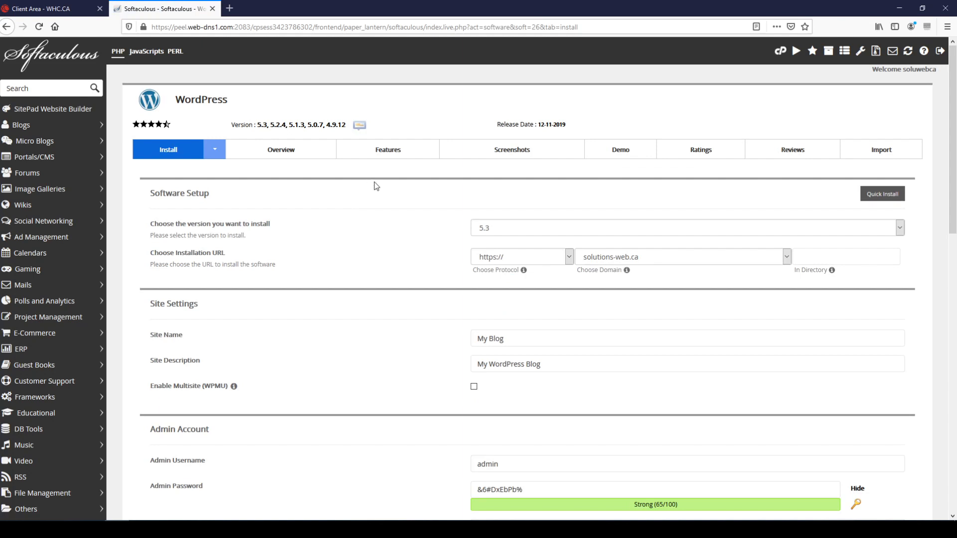
{"action": "scroll", "scroll_direction": "down", "scroll_amount": 3}
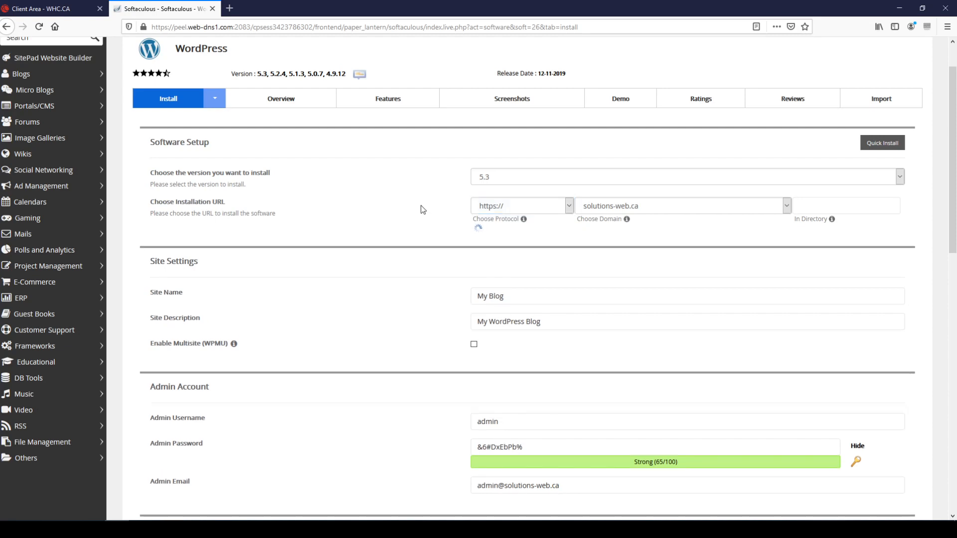
{"action": "scroll", "scroll_direction": "down", "scroll_amount": 3}
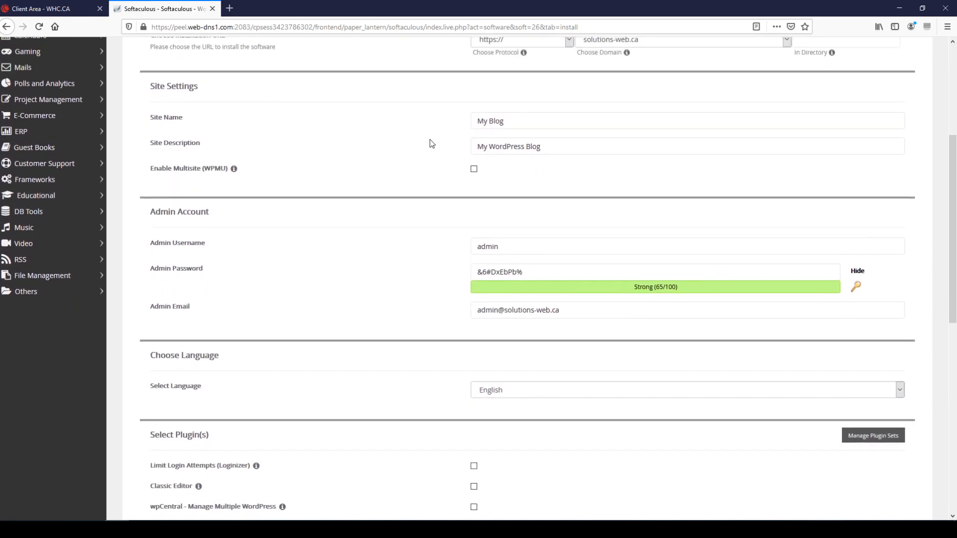
{"action": "scroll", "scroll_direction": "down", "scroll_amount": 3}
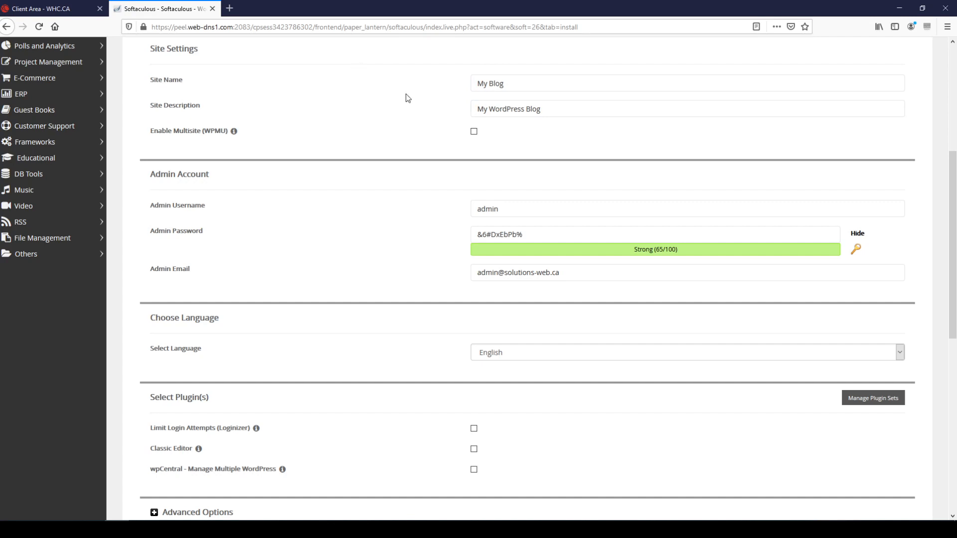
{"action": "mouse_move", "coordinate": [361, 119]}
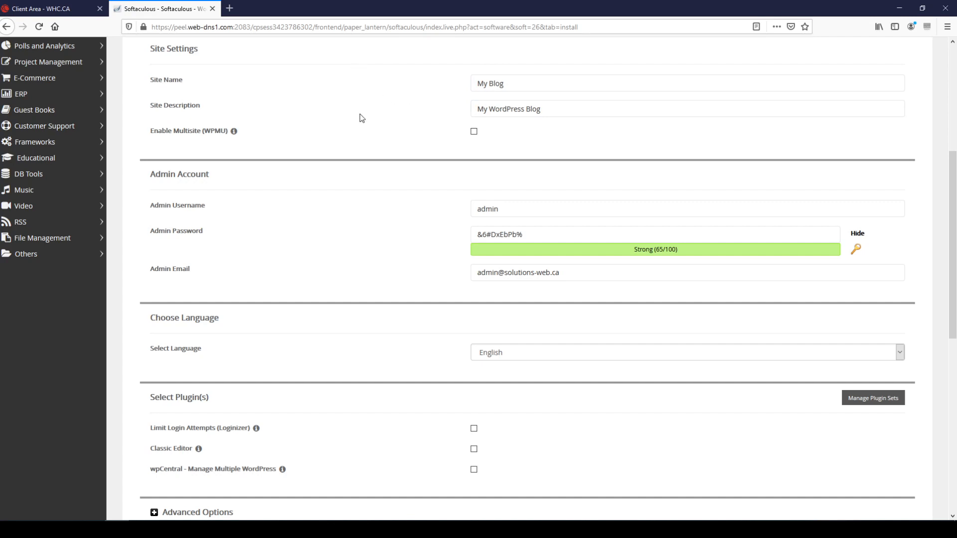
{"action": "mouse_move", "coordinate": [192, 139]}
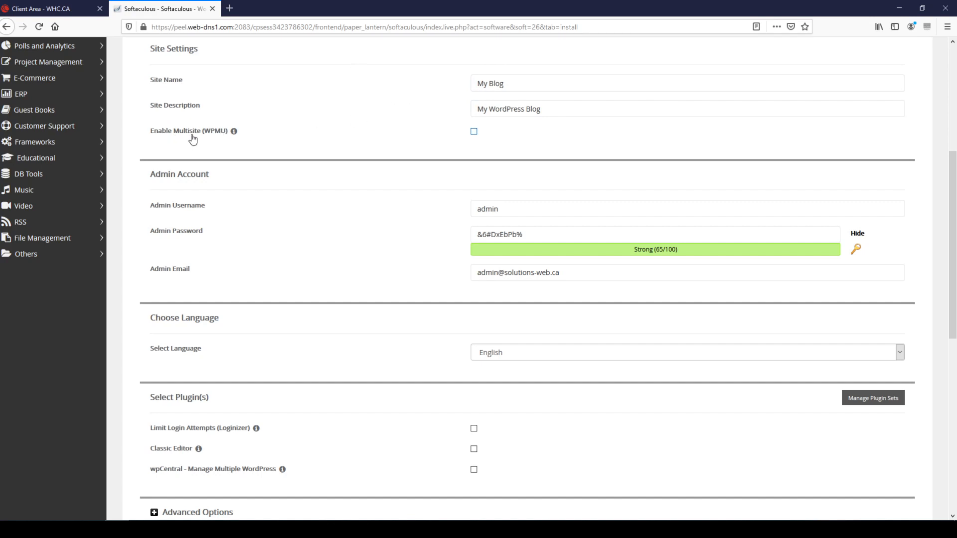
{"action": "left_click", "coordinate": [687, 109]}
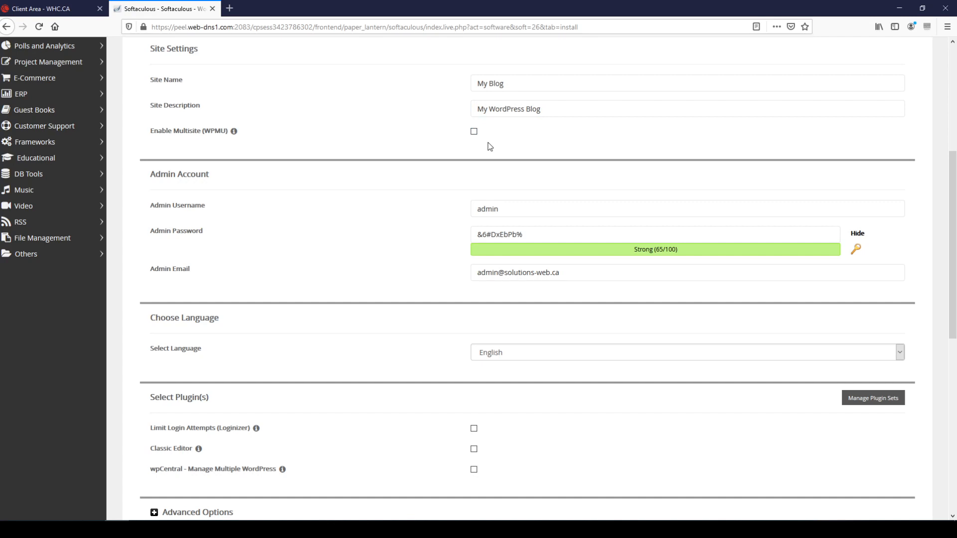
{"action": "mouse_move", "coordinate": [430, 150]}
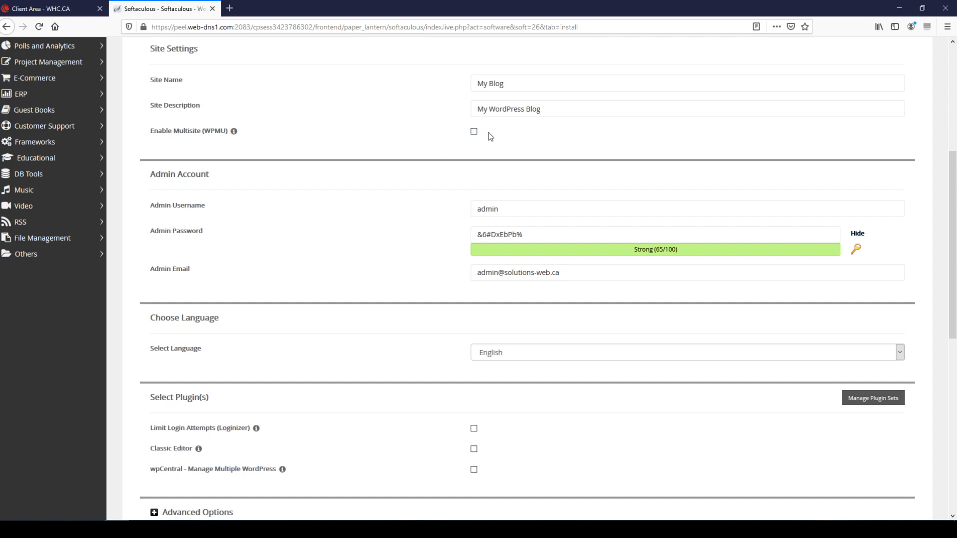
{"action": "mouse_move", "coordinate": [434, 140]}
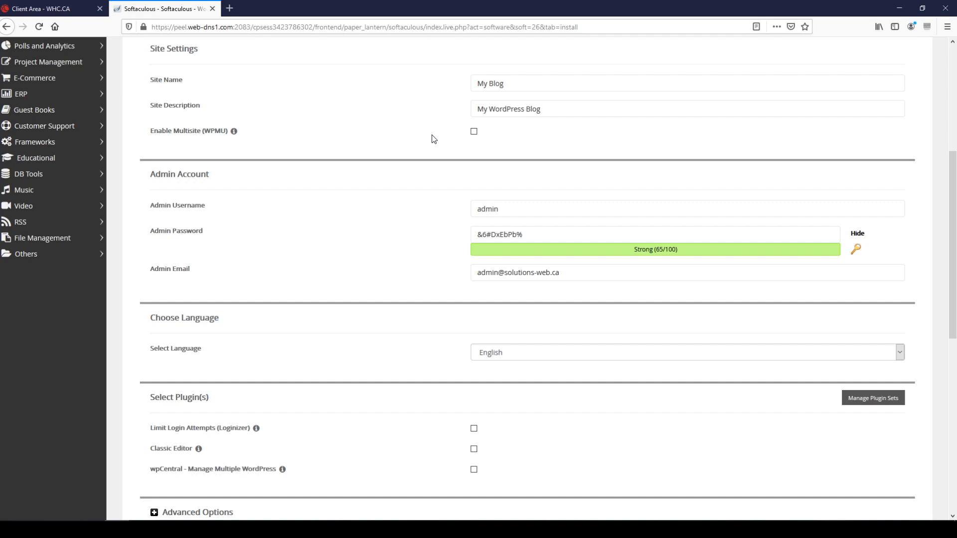
{"action": "mouse_move", "coordinate": [515, 159]}
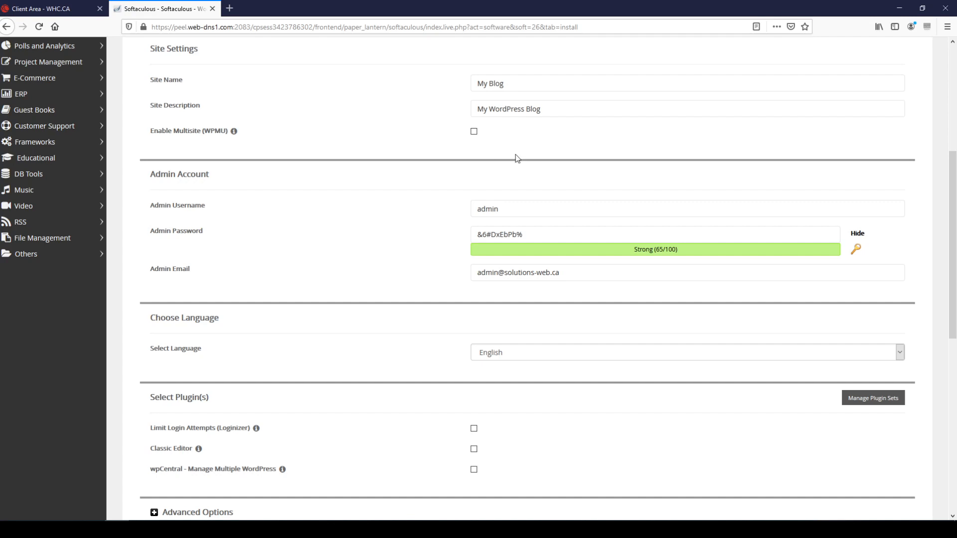
{"action": "mouse_move", "coordinate": [487, 102]}
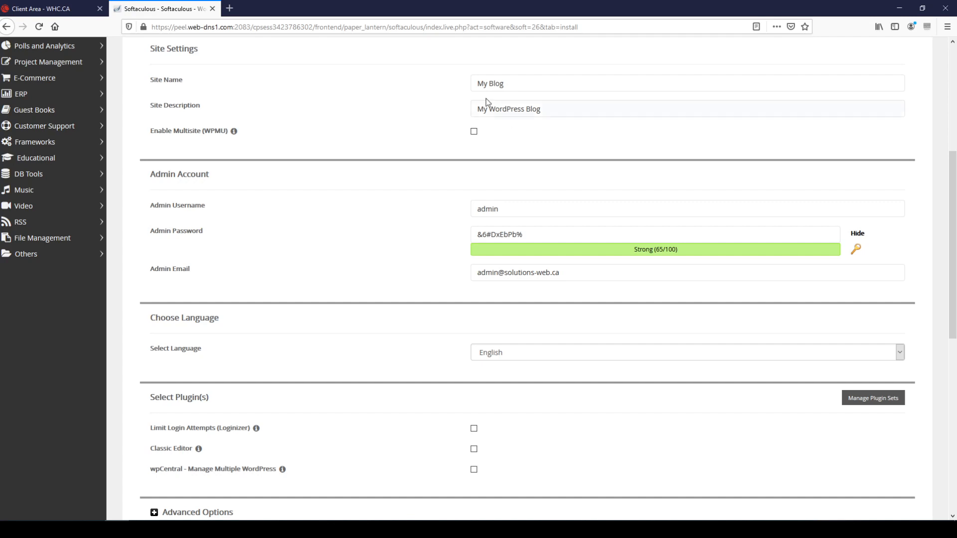
{"action": "mouse_move", "coordinate": [456, 135]}
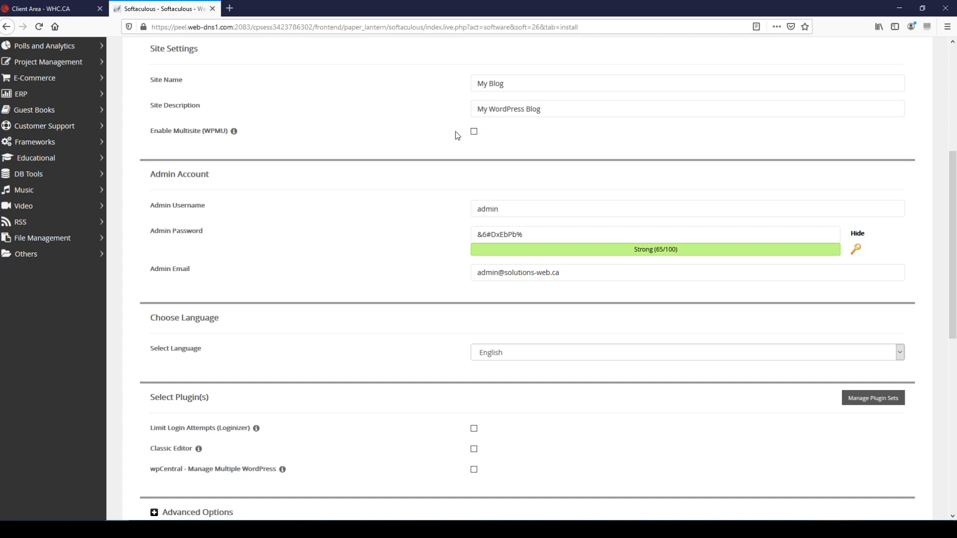
{"action": "left_click", "coordinate": [687, 208]}
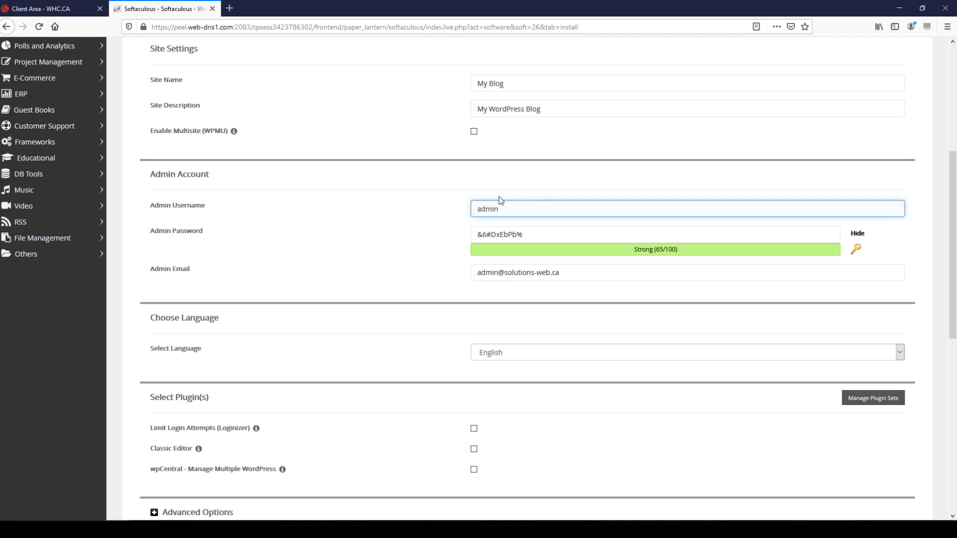
{"action": "type", "text": "alex admin"}
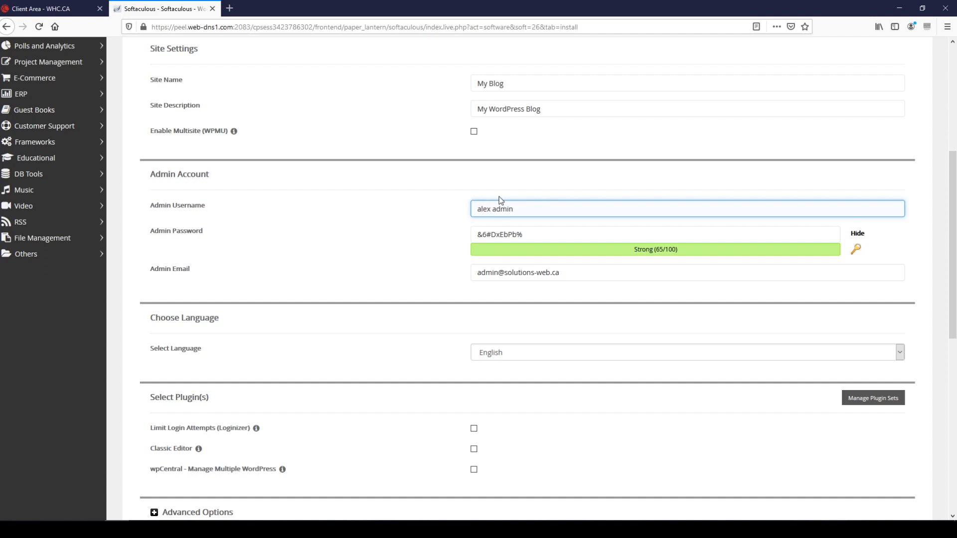
{"action": "type", "text": "the"}
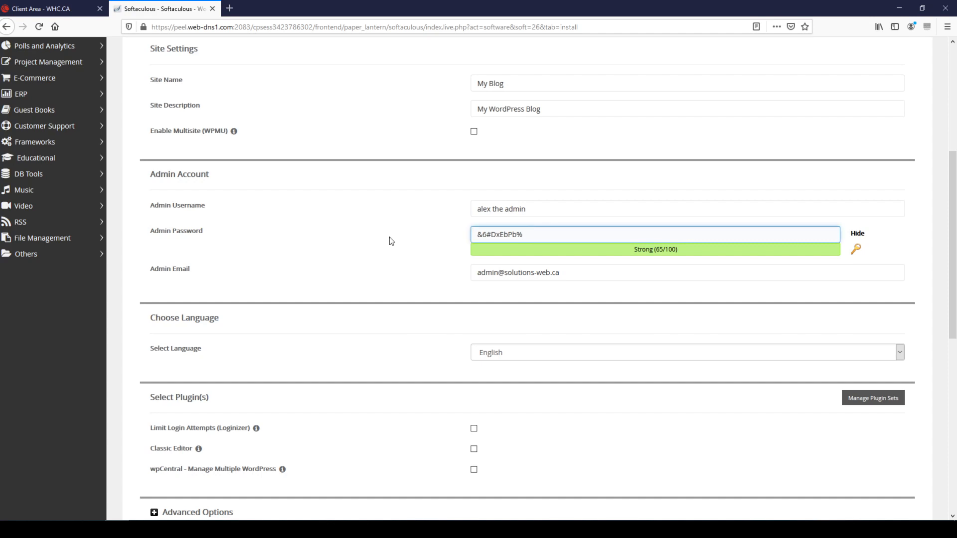
{"action": "left_click", "coordinate": [857, 234]}
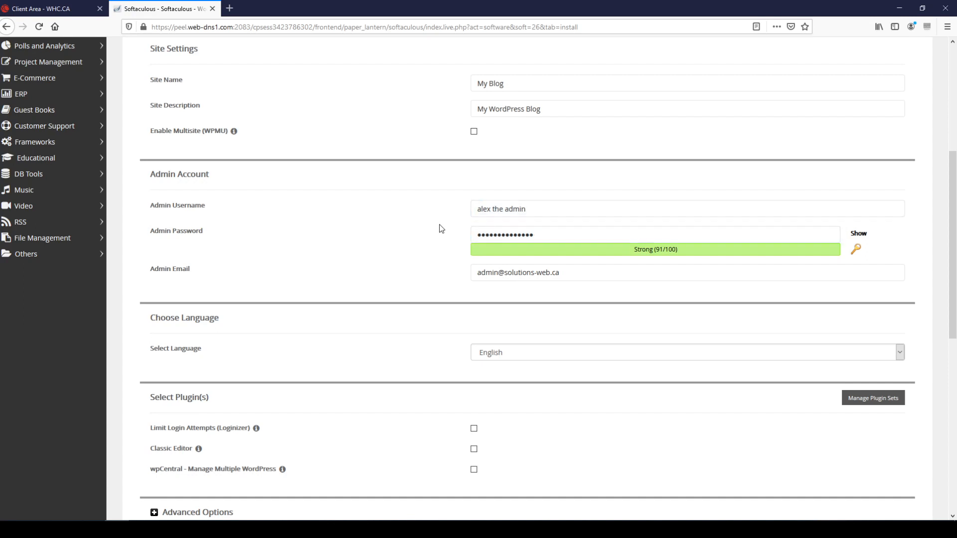
{"action": "mouse_move", "coordinate": [471, 287]}
{"action": "type", "text": "lex"}
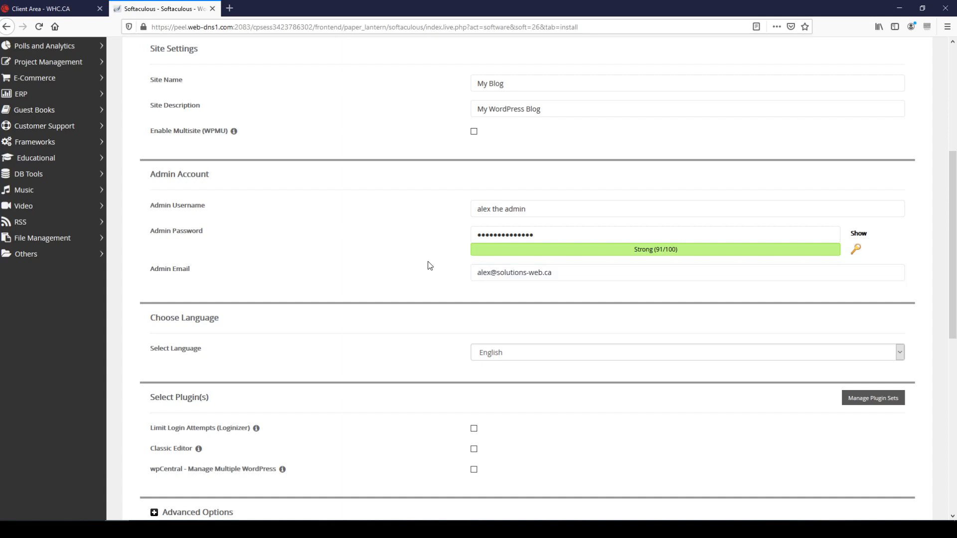
{"action": "scroll", "scroll_direction": "down", "scroll_amount": 3}
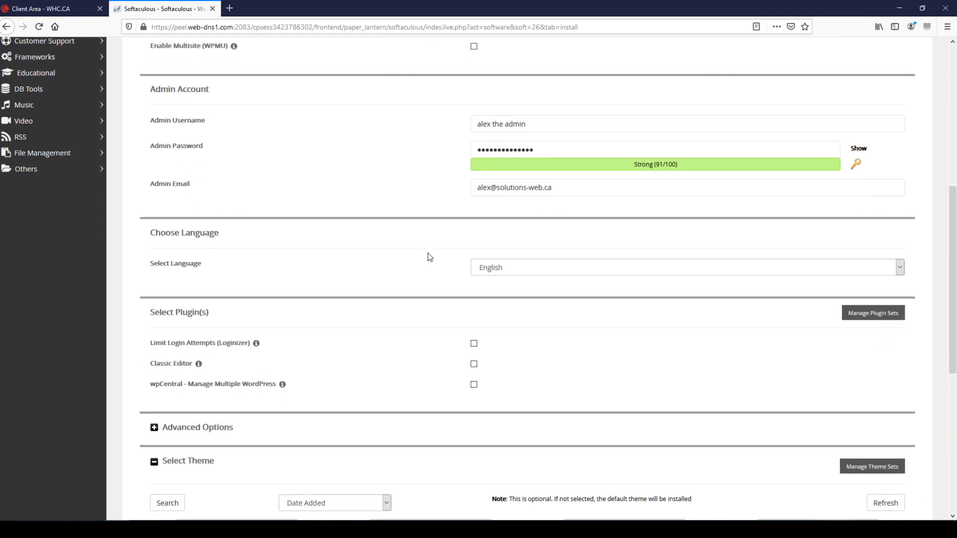
- Skip past language and plugin choices and expand Advanced Options
{"action": "scroll", "scroll_direction": "down", "scroll_amount": 3}
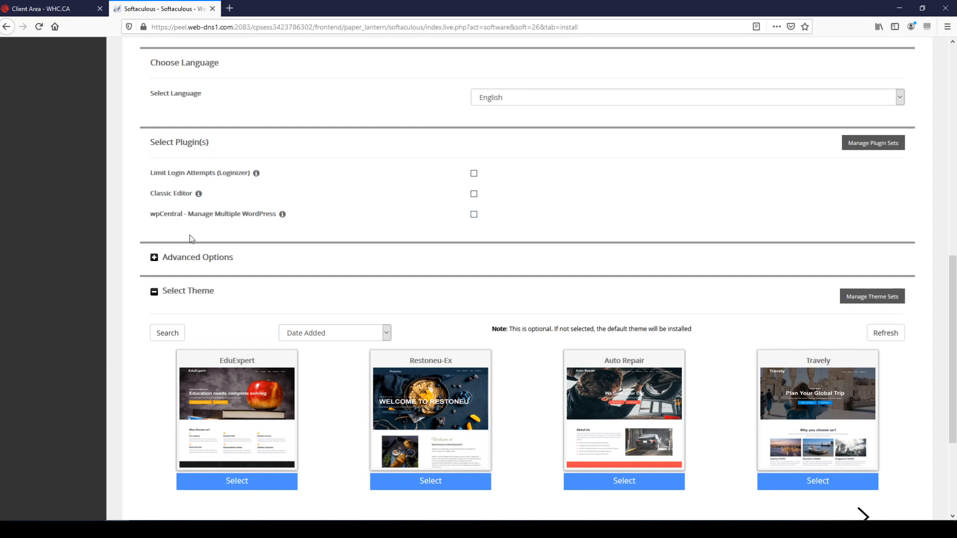
{"action": "mouse_move", "coordinate": [328, 167]}
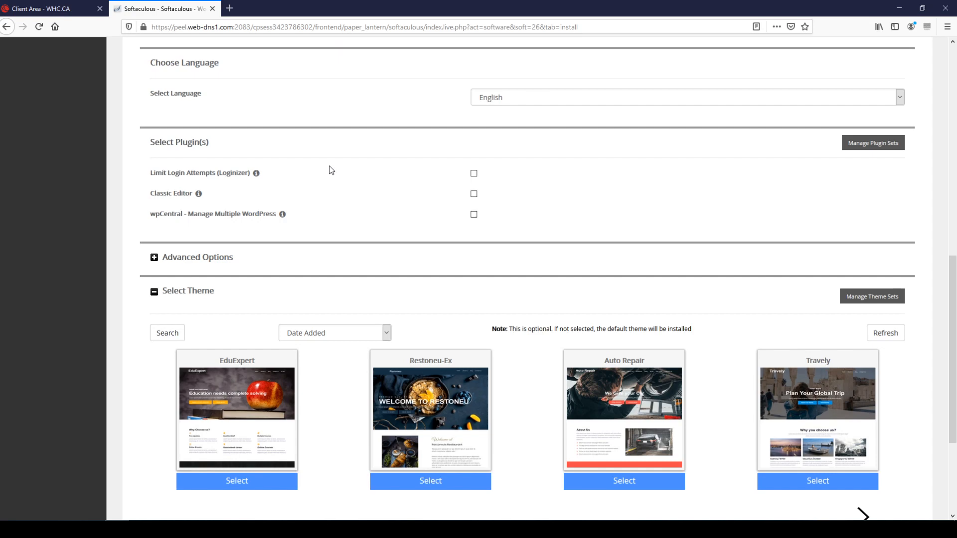
{"action": "mouse_move", "coordinate": [224, 203]}
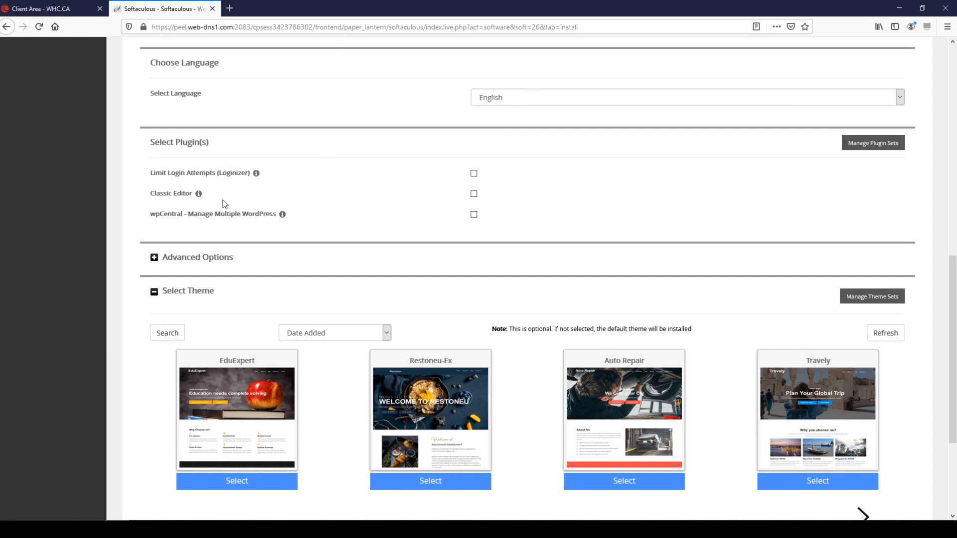
{"action": "mouse_move", "coordinate": [214, 201]}
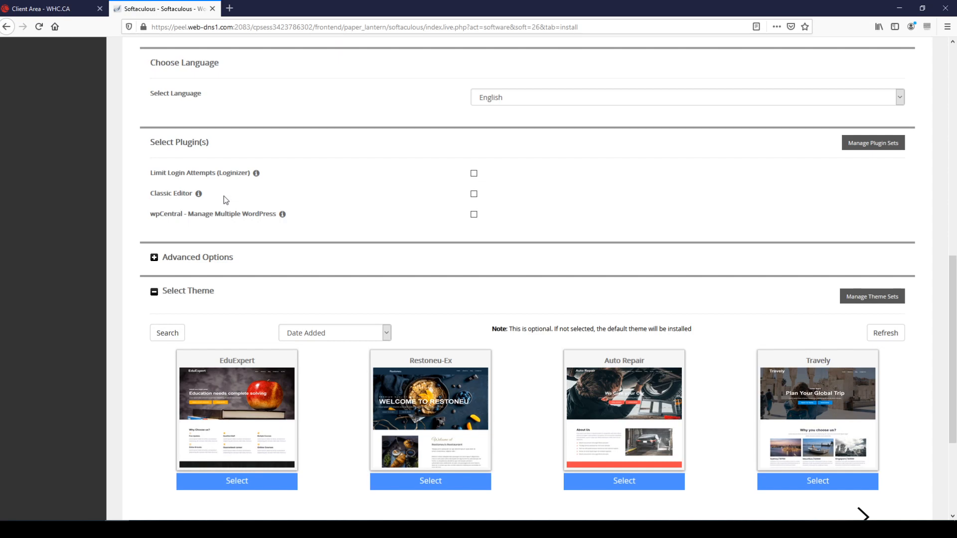
{"action": "mouse_move", "coordinate": [222, 198]}
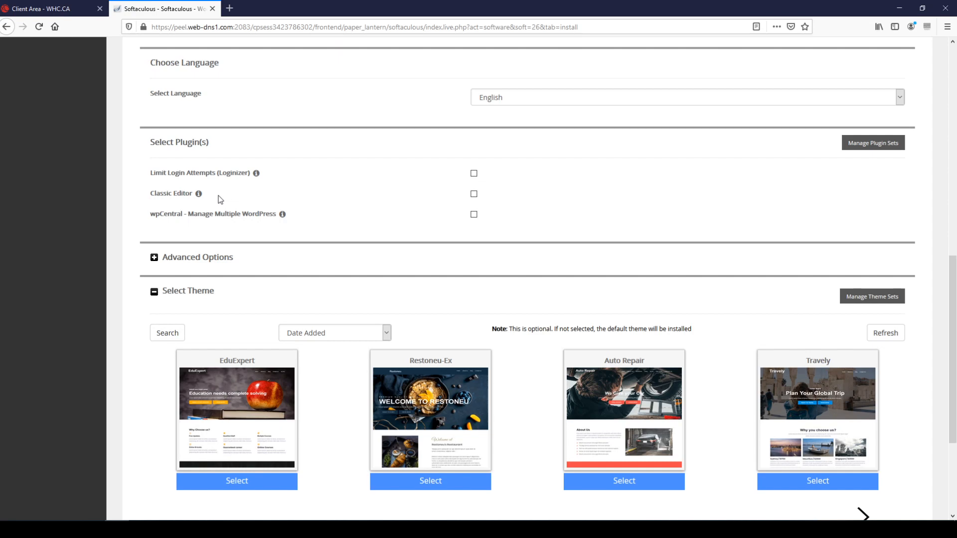
{"action": "mouse_move", "coordinate": [301, 219]}
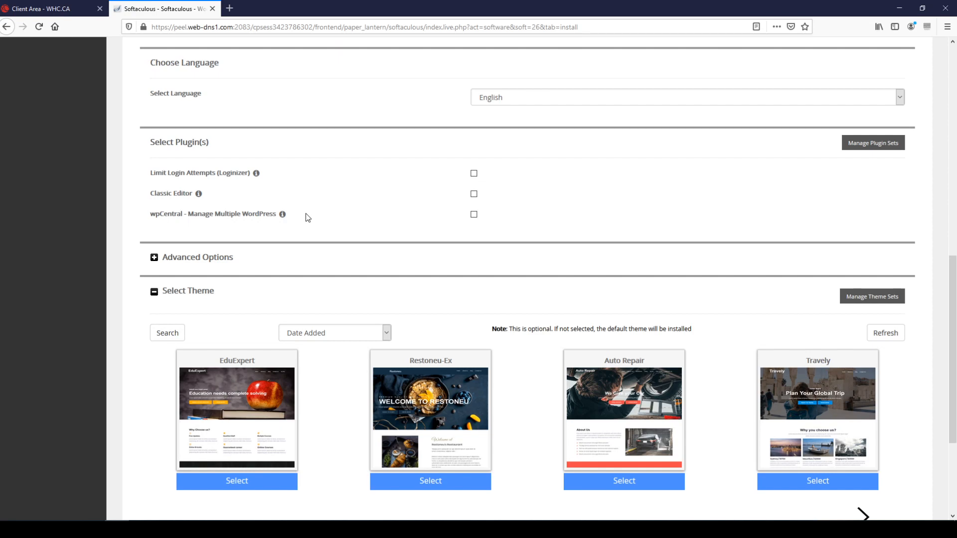
{"action": "mouse_move", "coordinate": [312, 219]}
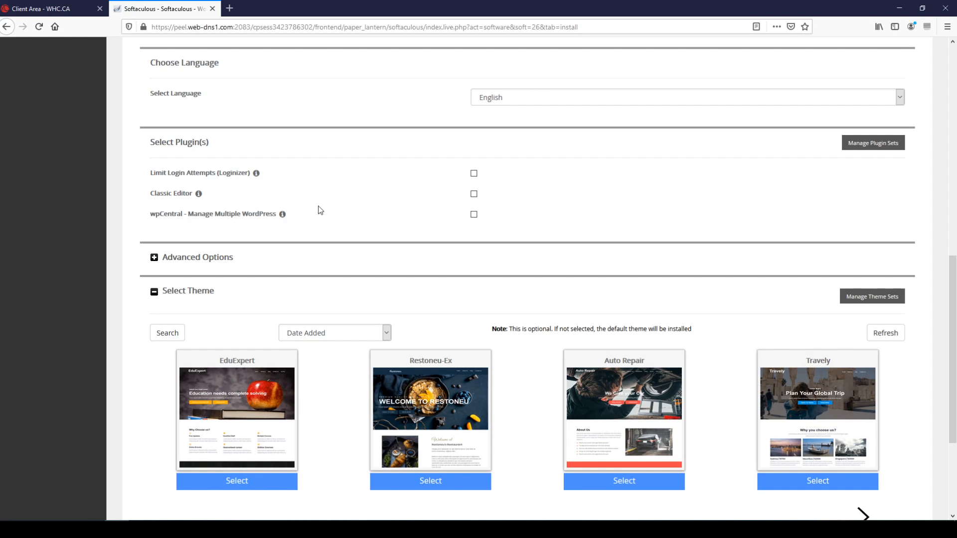
{"action": "left_click", "coordinate": [153, 257]}
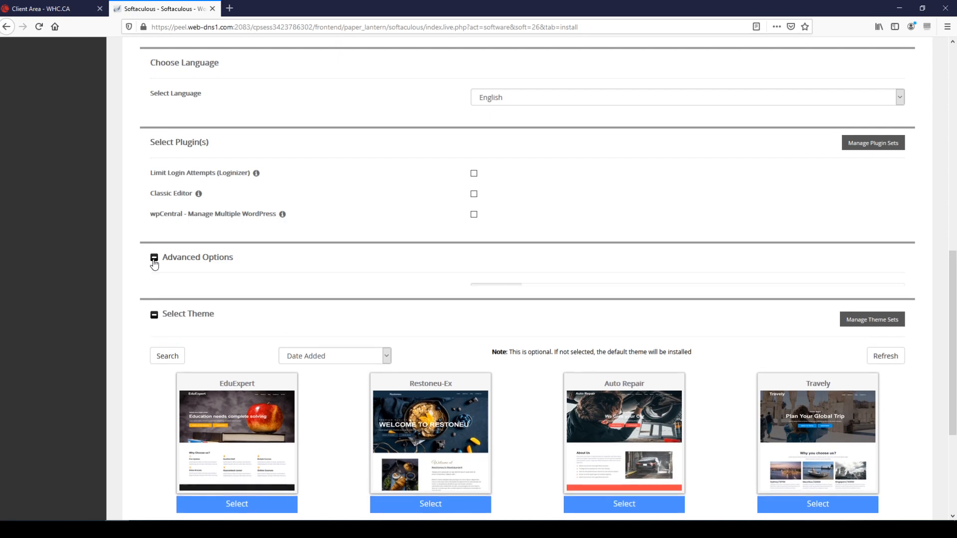
- Set Auto Upgrade to 'Upgrade to Minor versions only' in Advanced Options
{"action": "left_click", "coordinate": [154, 257]}
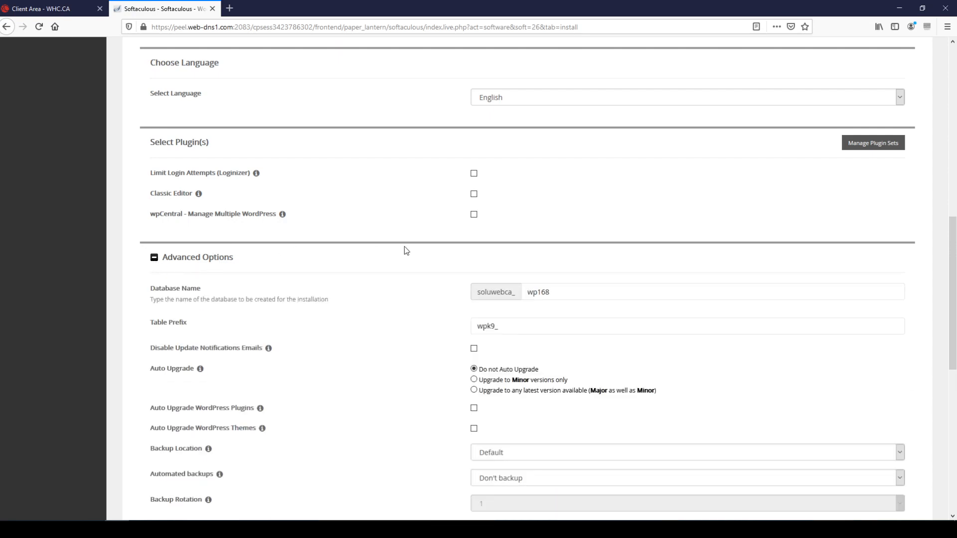
{"action": "mouse_move", "coordinate": [390, 257]}
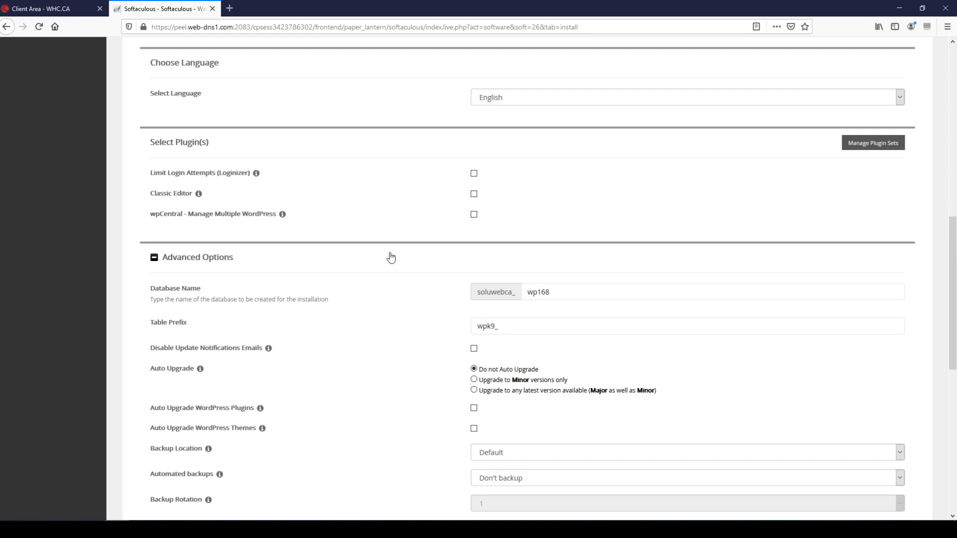
{"action": "scroll", "scroll_direction": "down", "scroll_amount": 3}
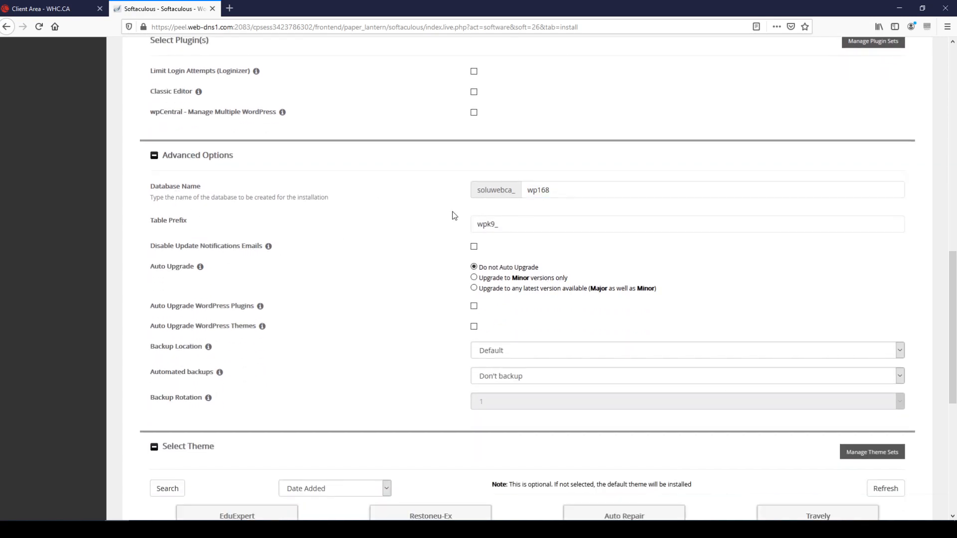
{"action": "mouse_move", "coordinate": [351, 236]}
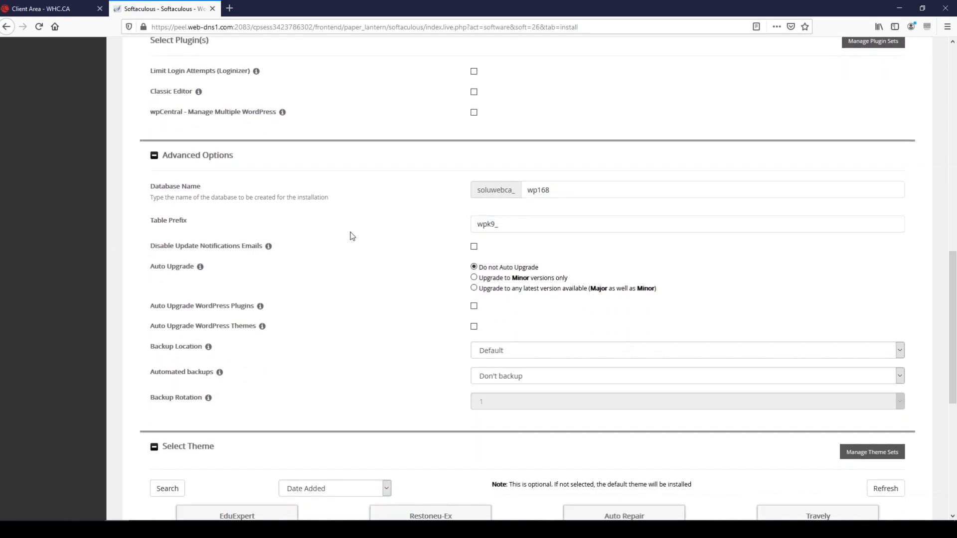
{"action": "mouse_move", "coordinate": [311, 242]}
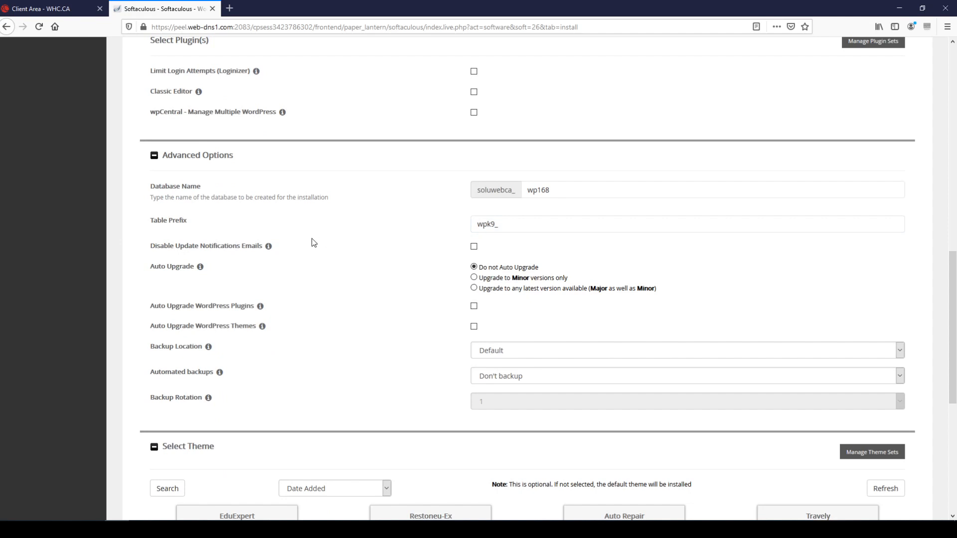
{"action": "mouse_move", "coordinate": [366, 278]}
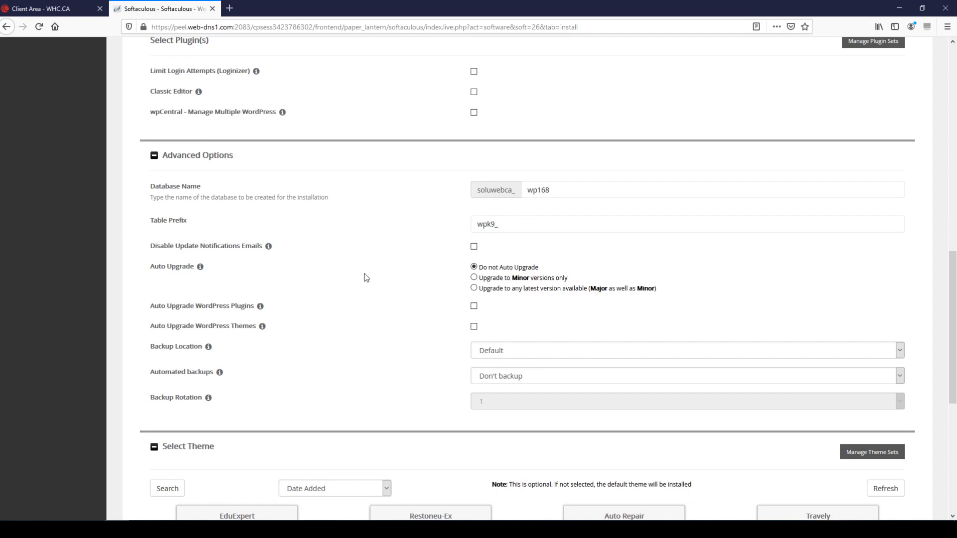
{"action": "mouse_move", "coordinate": [581, 270]}
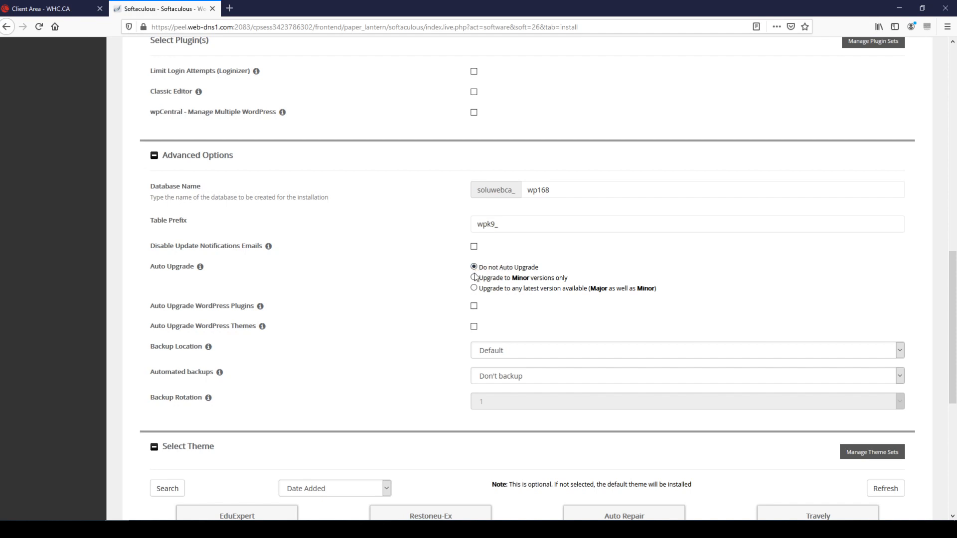
{"action": "left_click", "coordinate": [473, 278]}
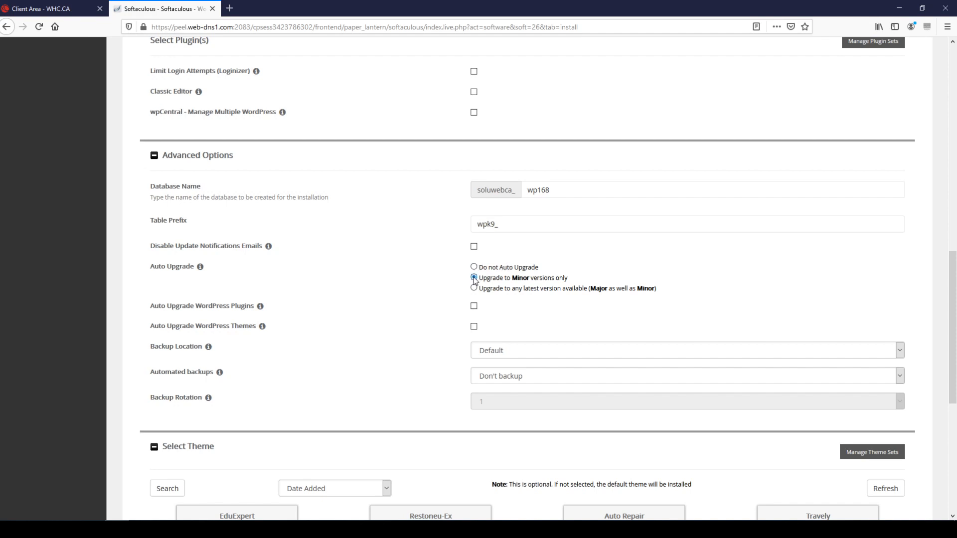
{"action": "left_click", "coordinate": [474, 278]}
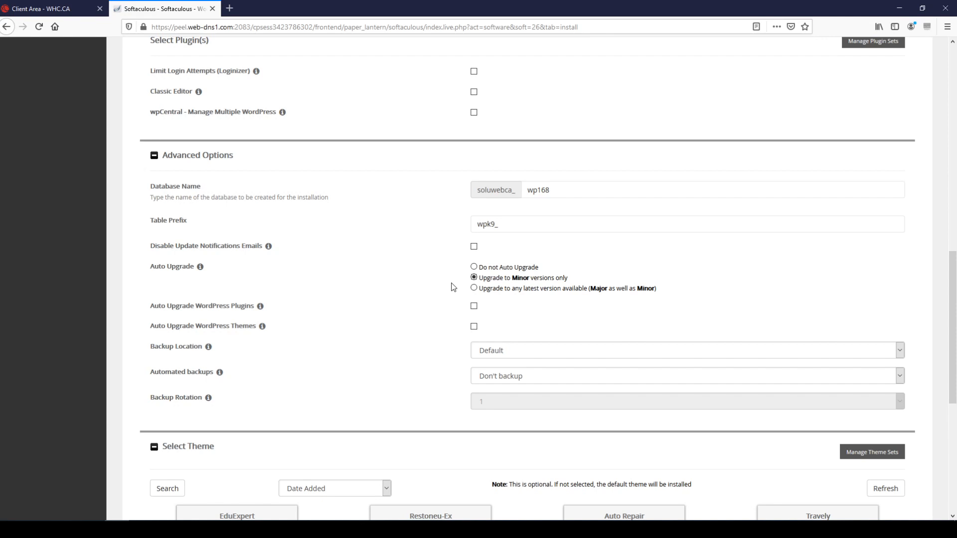
{"action": "mouse_move", "coordinate": [454, 287]}
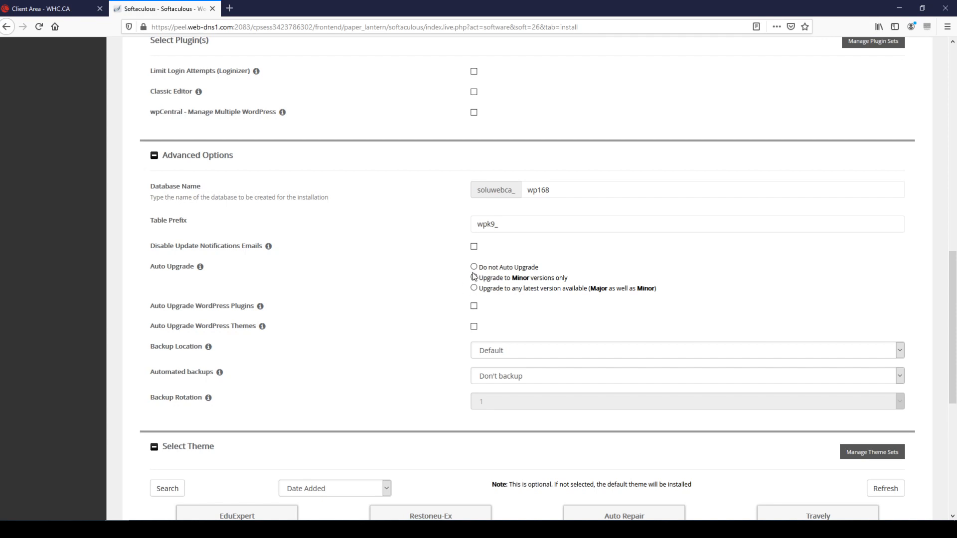
{"action": "left_click", "coordinate": [474, 278]}
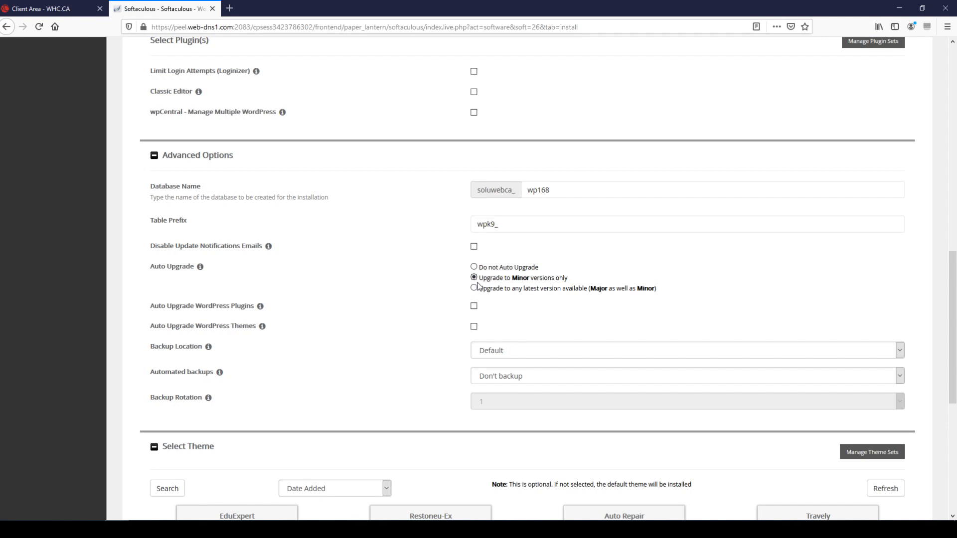
{"action": "mouse_move", "coordinate": [275, 296]}
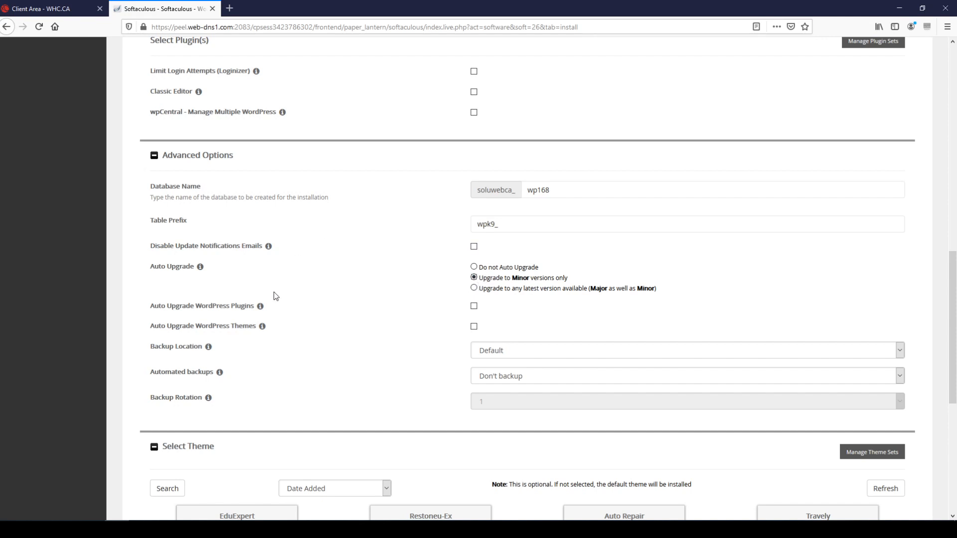
{"action": "mouse_move", "coordinate": [238, 296]}
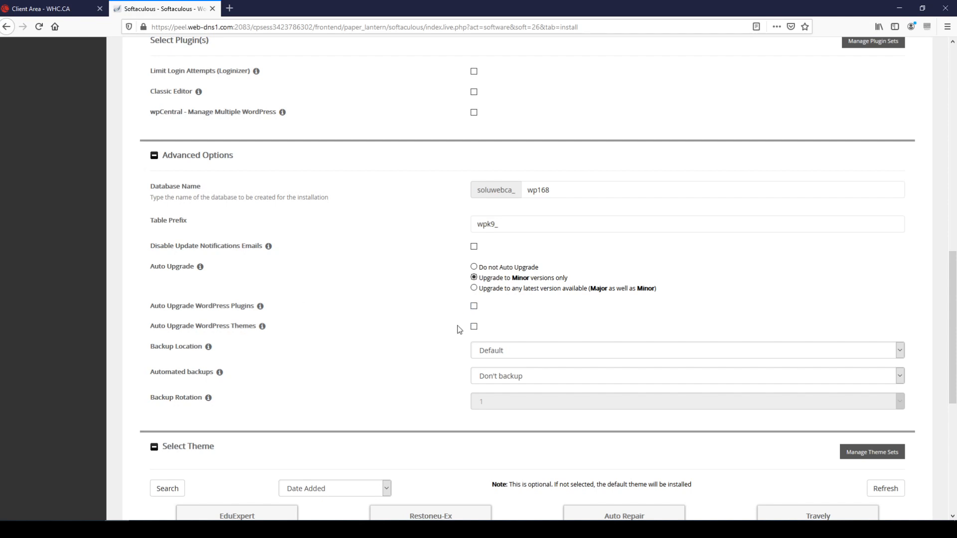
{"action": "mouse_move", "coordinate": [282, 323]}
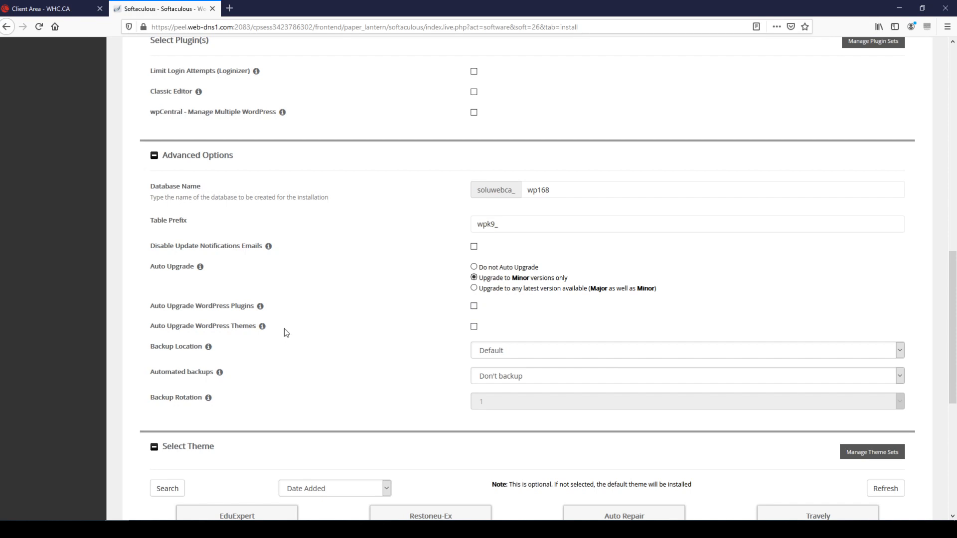
{"action": "mouse_move", "coordinate": [307, 339]}
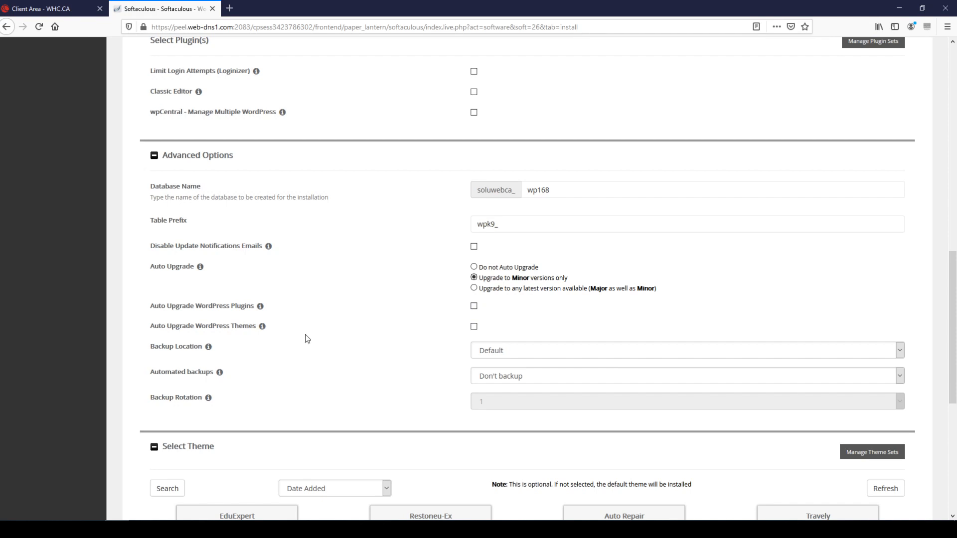
{"action": "mouse_move", "coordinate": [311, 336]}
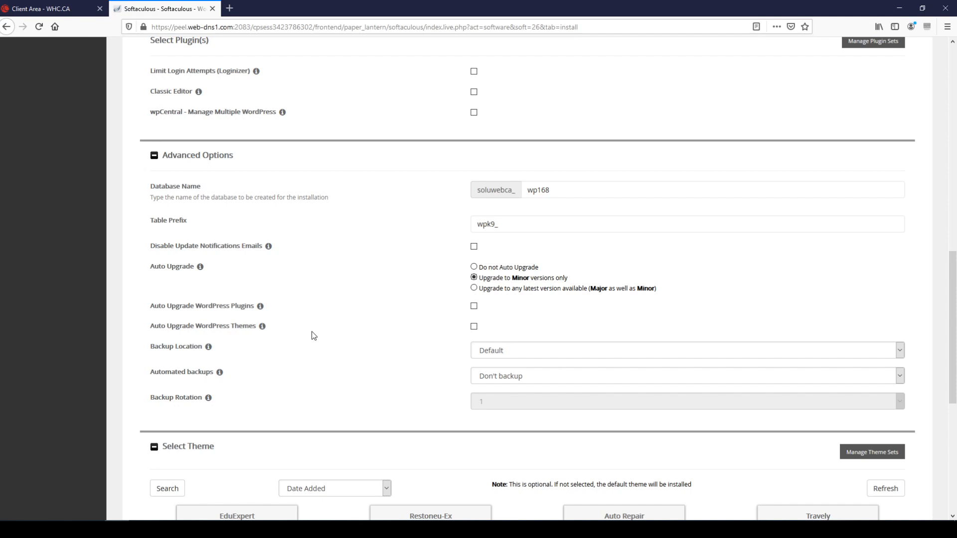
{"action": "mouse_move", "coordinate": [316, 334]}
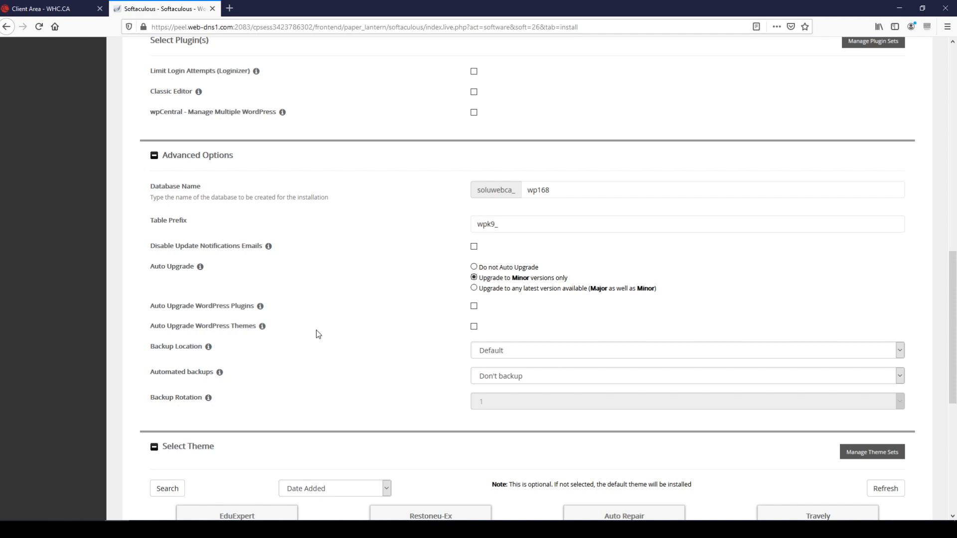
{"action": "mouse_move", "coordinate": [285, 311]}
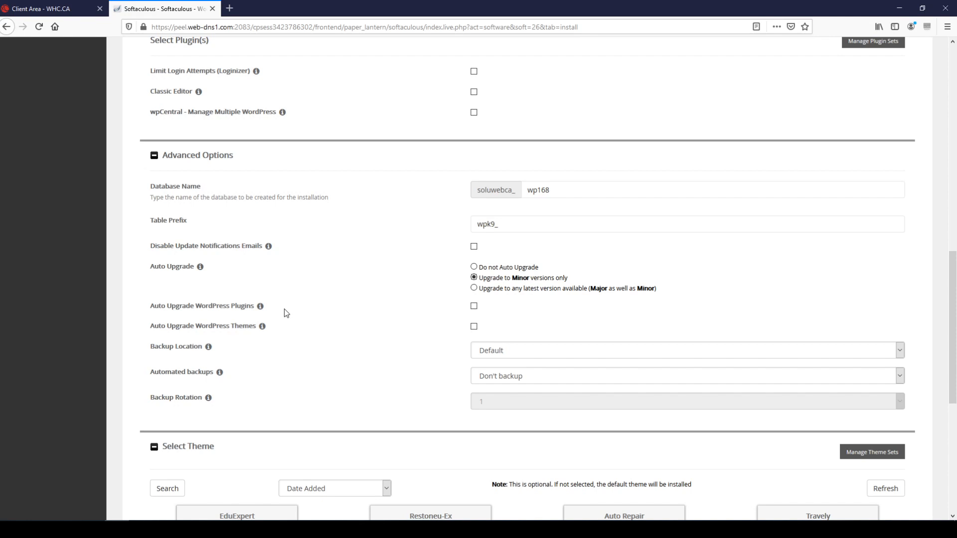
{"action": "scroll", "scroll_direction": "down", "scroll_amount": 3}
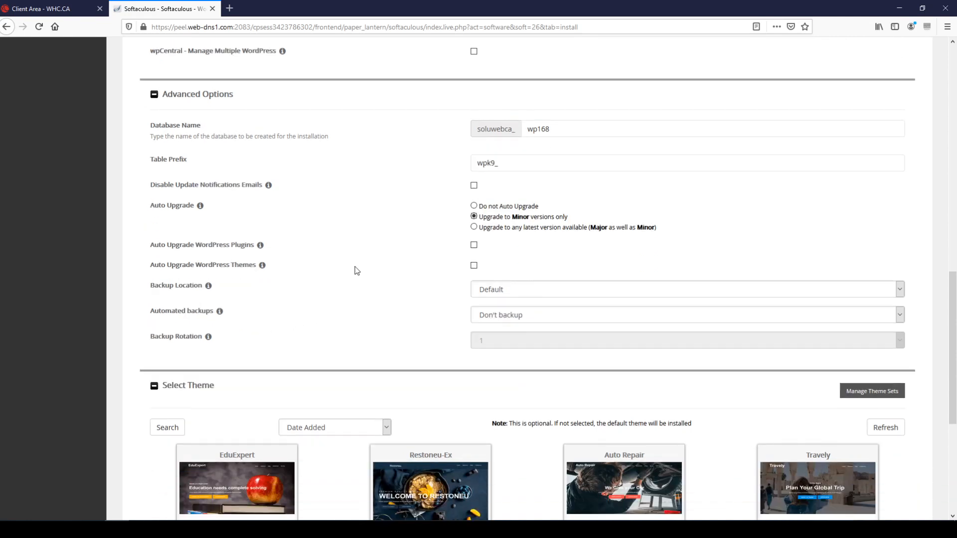
{"action": "scroll", "scroll_direction": "down", "scroll_amount": 3}
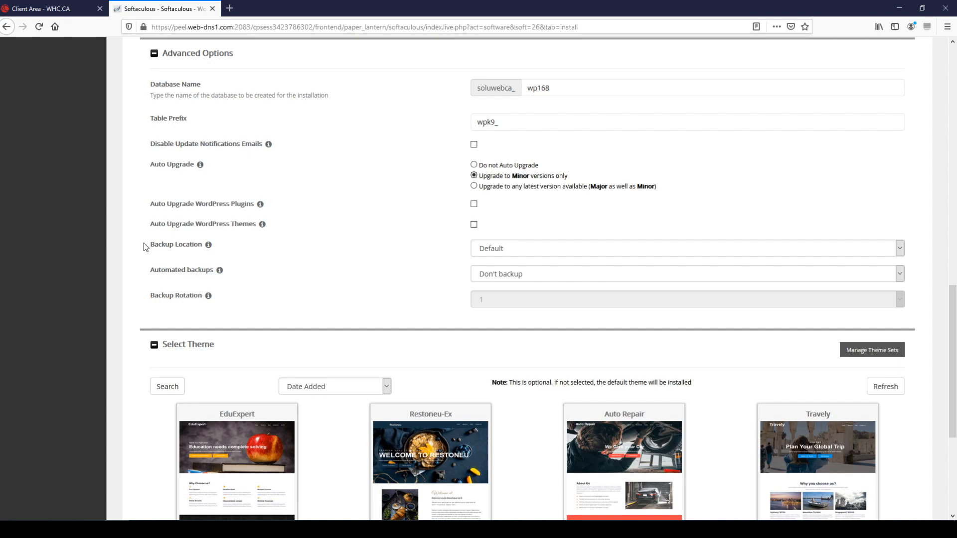
{"action": "mouse_move", "coordinate": [143, 294]}
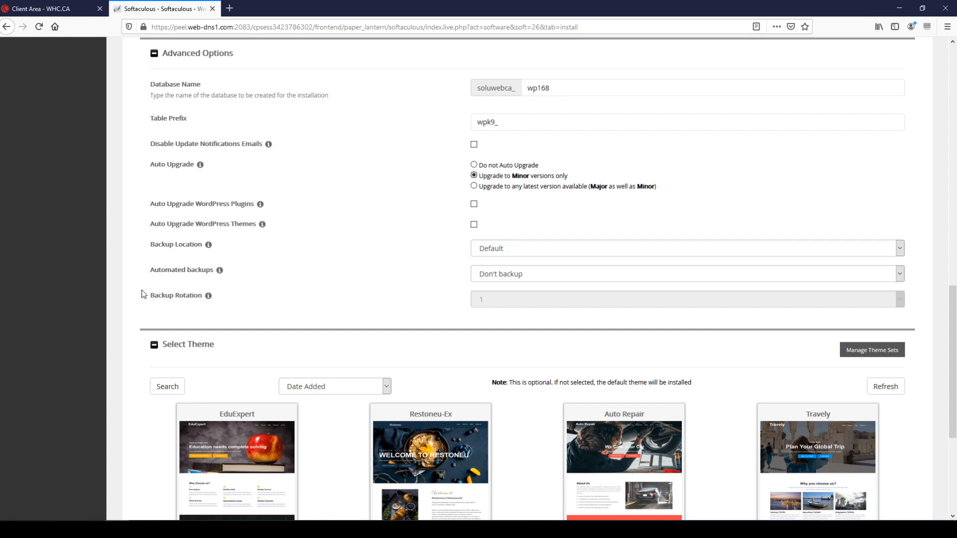
{"action": "mouse_move", "coordinate": [455, 274]}
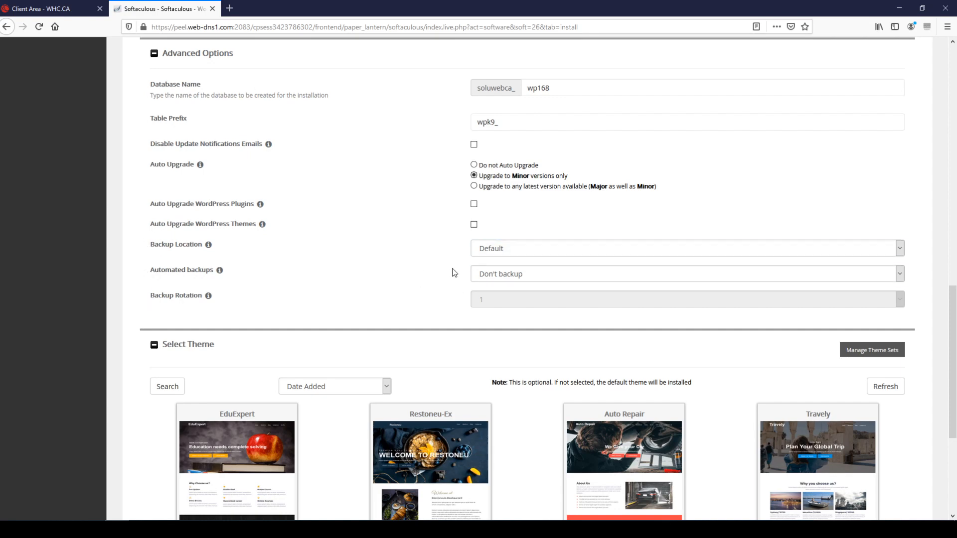
{"action": "mouse_move", "coordinate": [327, 254]}
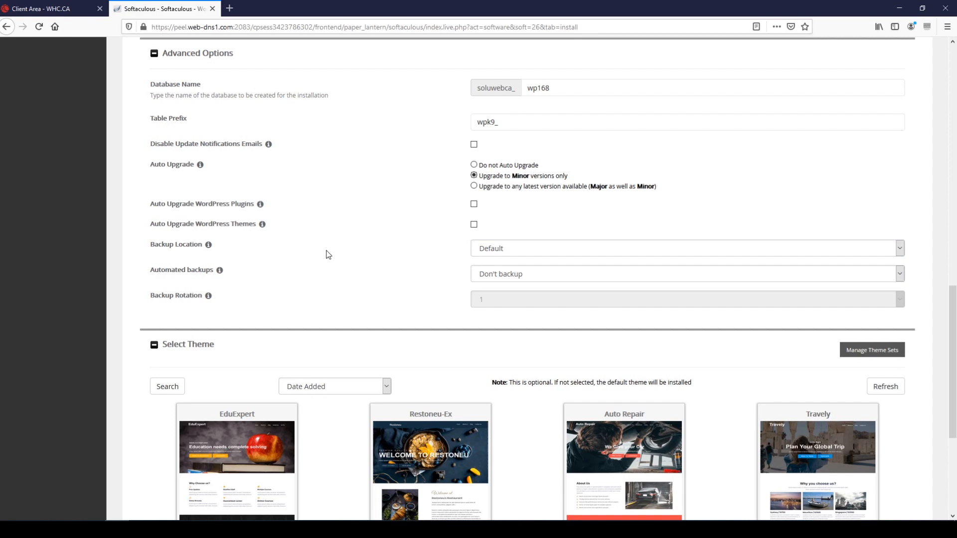
{"action": "mouse_move", "coordinate": [331, 252]}
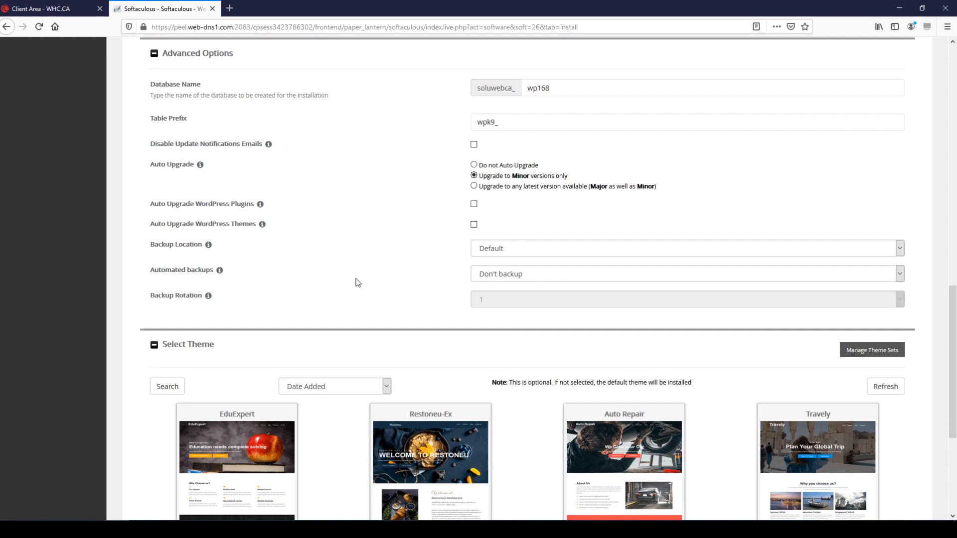
{"action": "mouse_move", "coordinate": [320, 205]}
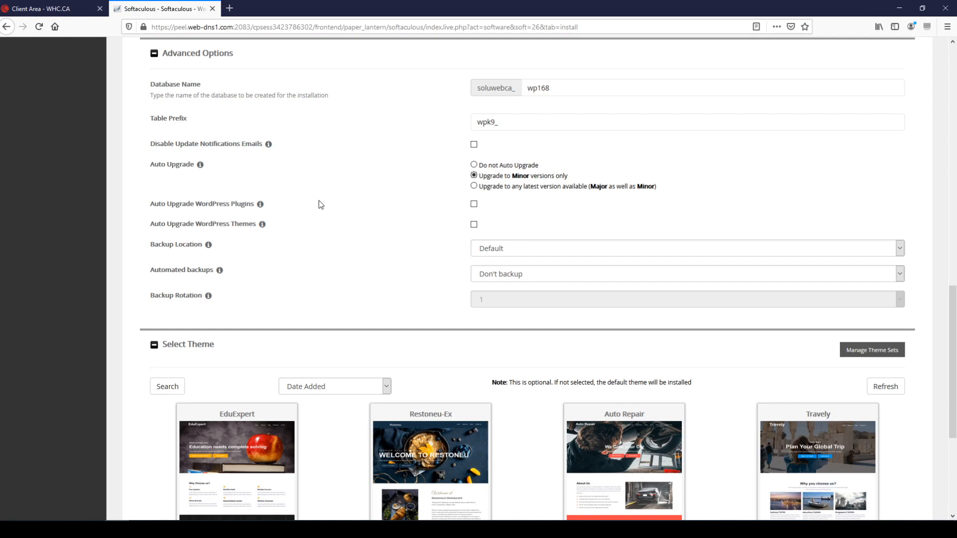
{"action": "mouse_move", "coordinate": [533, 261]}
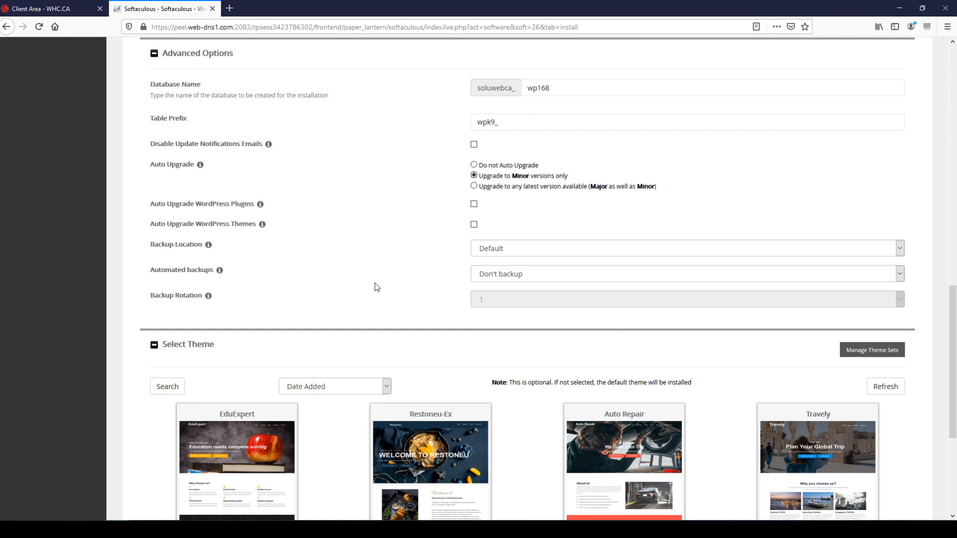
{"action": "scroll", "scroll_direction": "down", "scroll_amount": 3}
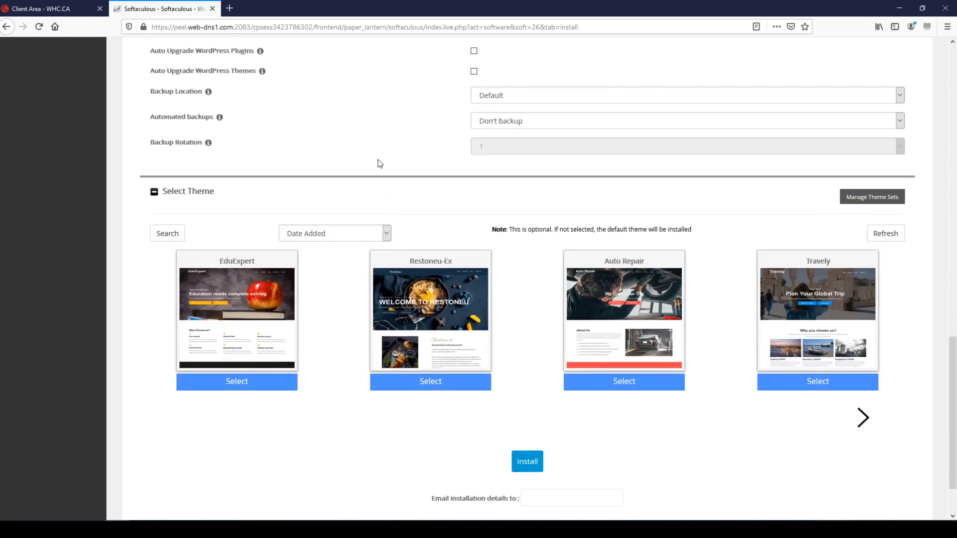
{"action": "scroll", "scroll_direction": "down", "scroll_amount": 3}
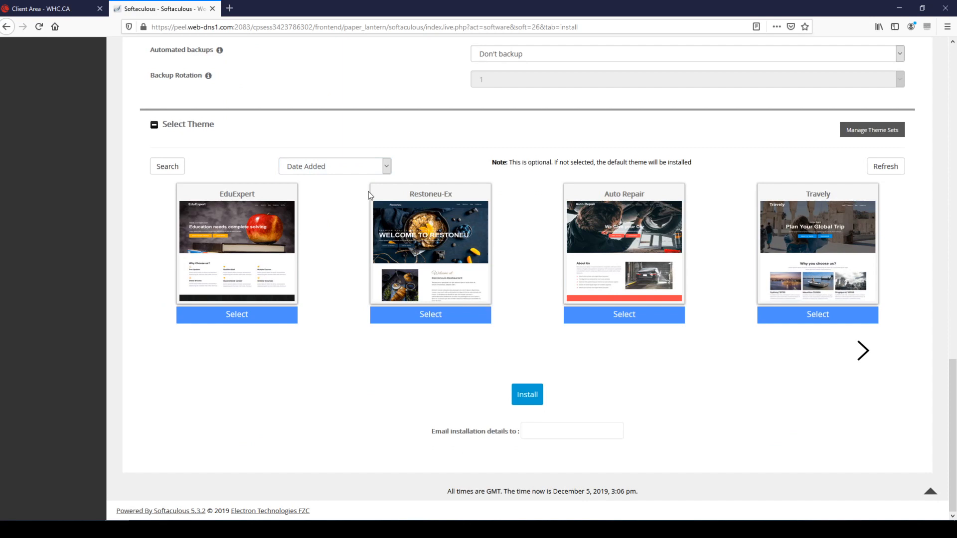
{"action": "mouse_move", "coordinate": [360, 157]}
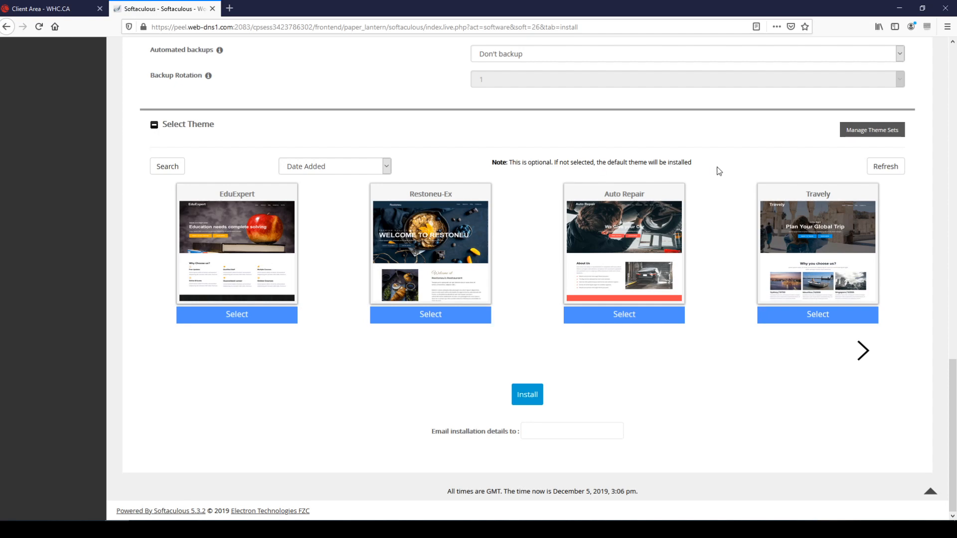
{"action": "mouse_move", "coordinate": [545, 152]}
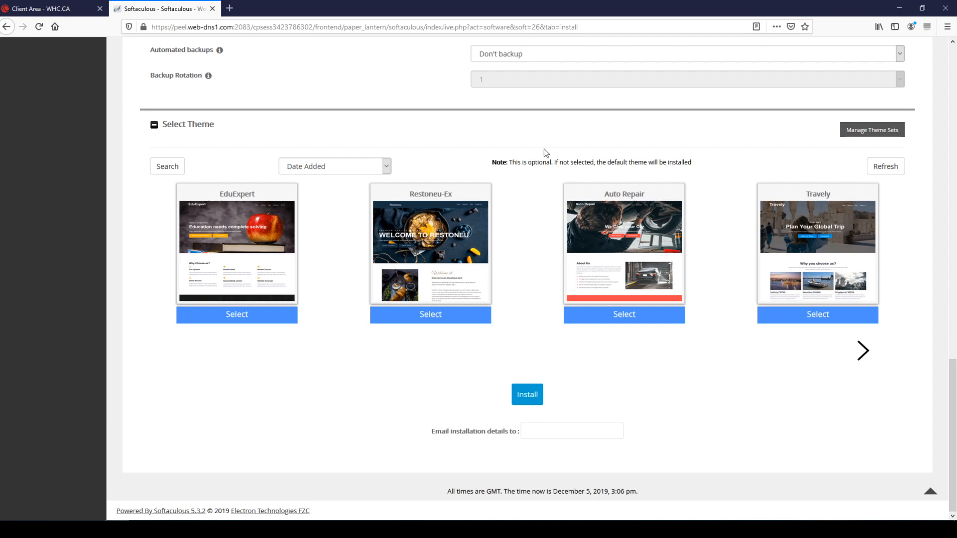
{"action": "mouse_move", "coordinate": [535, 219]}
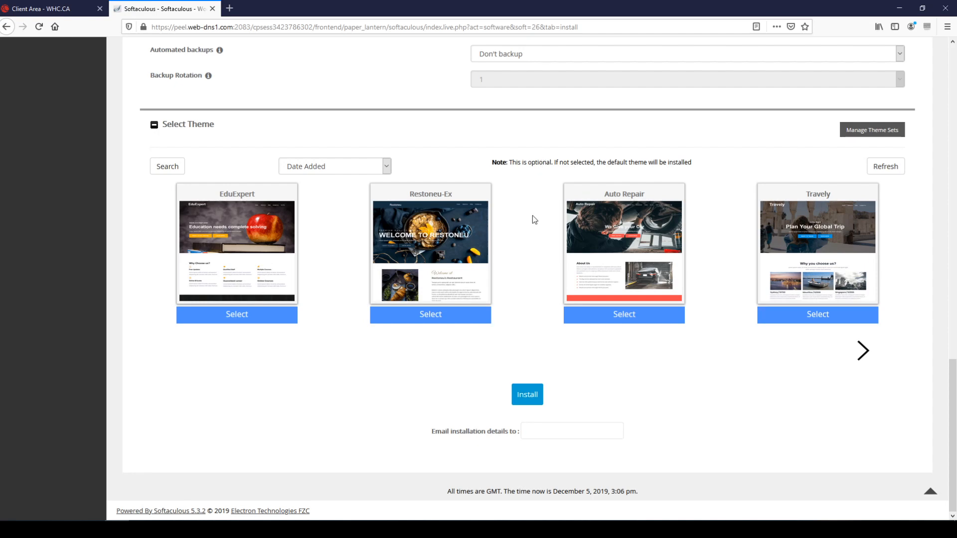
{"action": "left_click", "coordinate": [572, 431]}
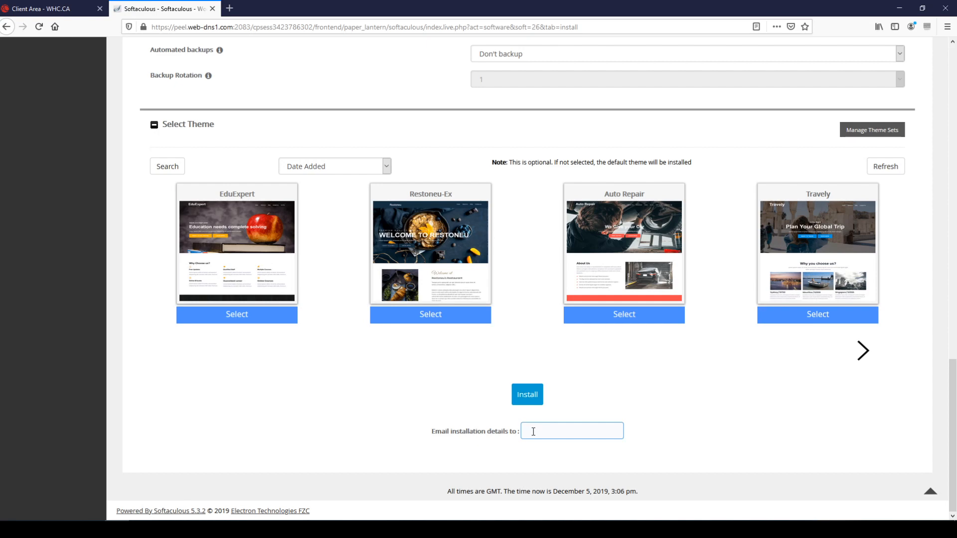
{"action": "mouse_move", "coordinate": [441, 360]}
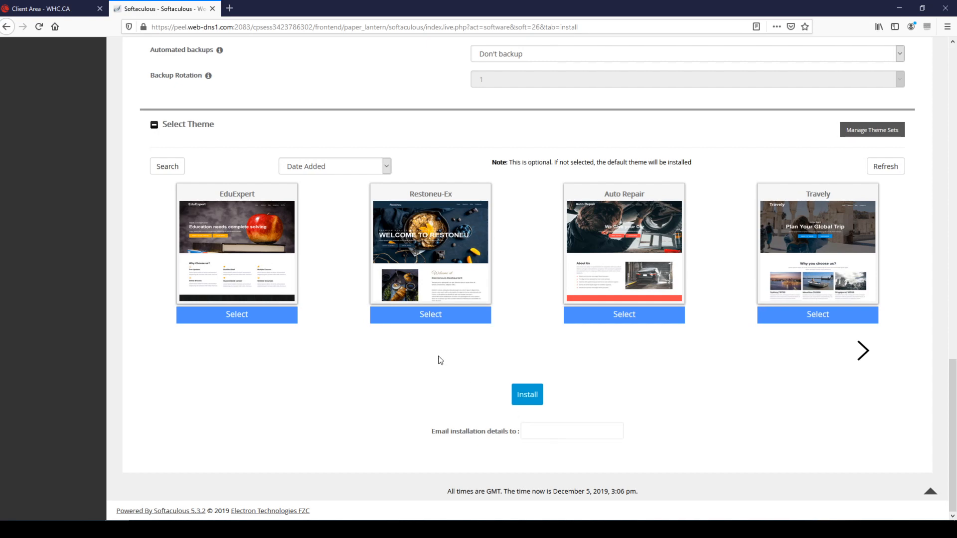
{"action": "mouse_move", "coordinate": [560, 390]}
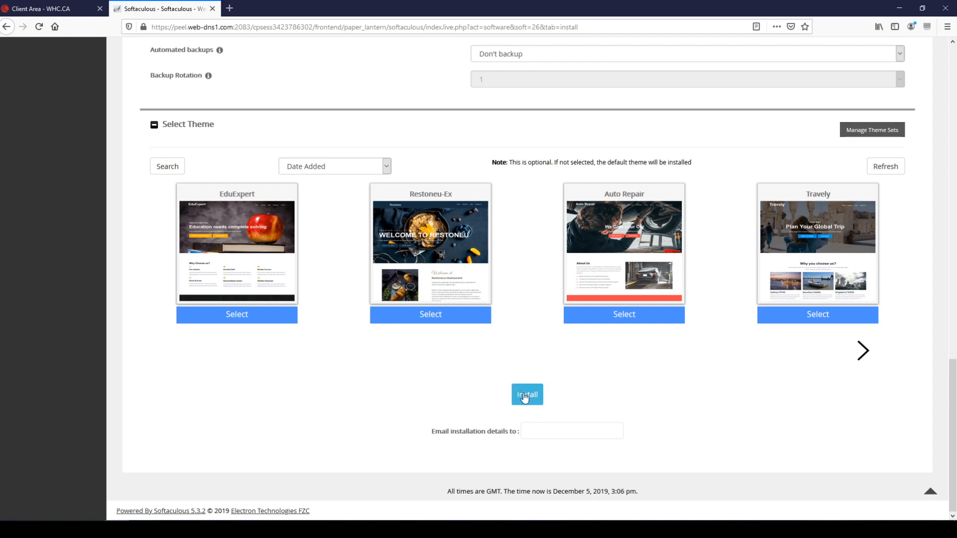
- Run the WordPress install and decline Firefox's offer to save the admin login
{"action": "left_click", "coordinate": [526, 395]}
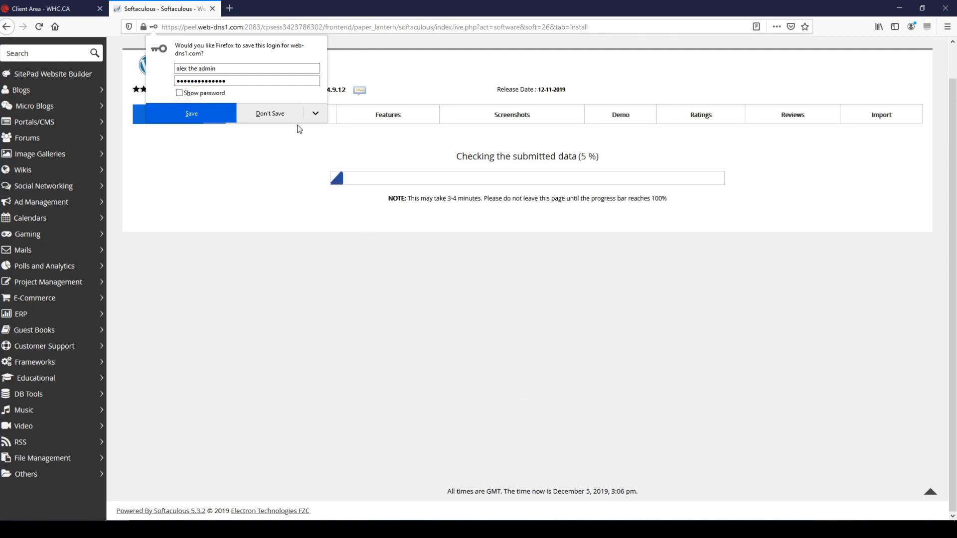
{"action": "left_click", "coordinate": [269, 114]}
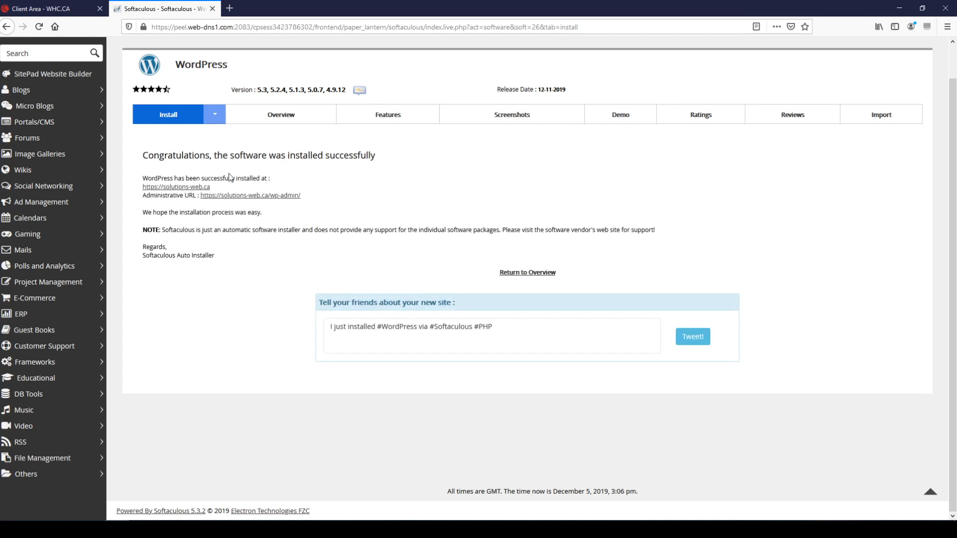
{"action": "mouse_move", "coordinate": [386, 153]}
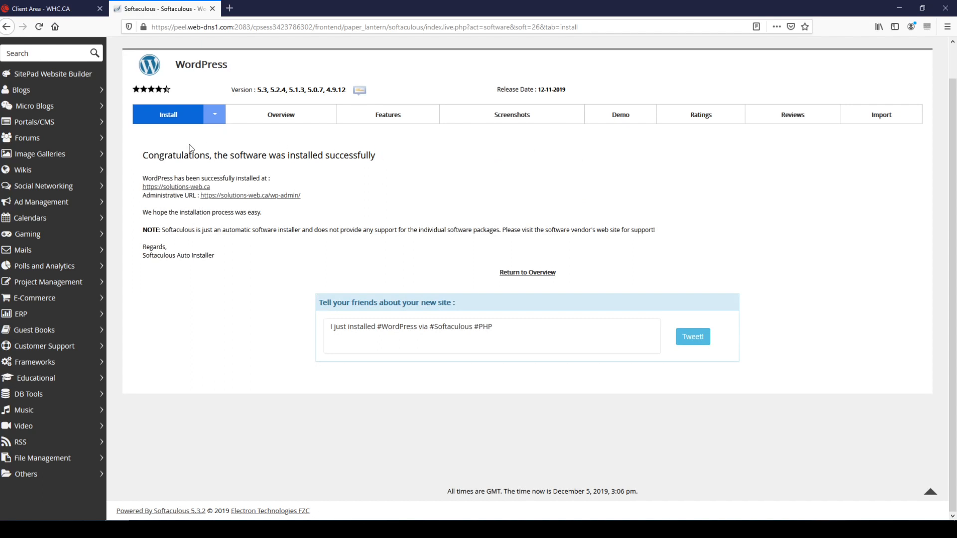
{"action": "mouse_move", "coordinate": [176, 186]}
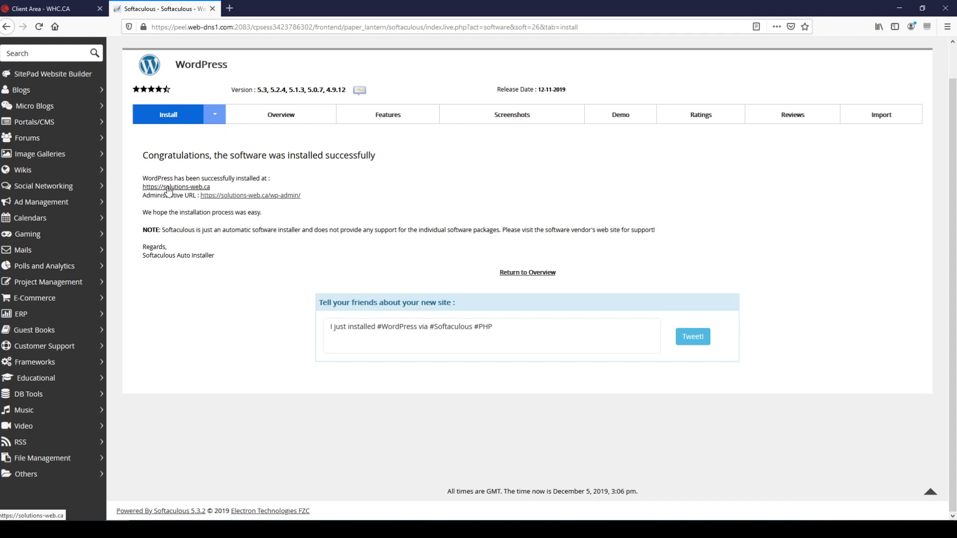
{"action": "mouse_move", "coordinate": [263, 200]}
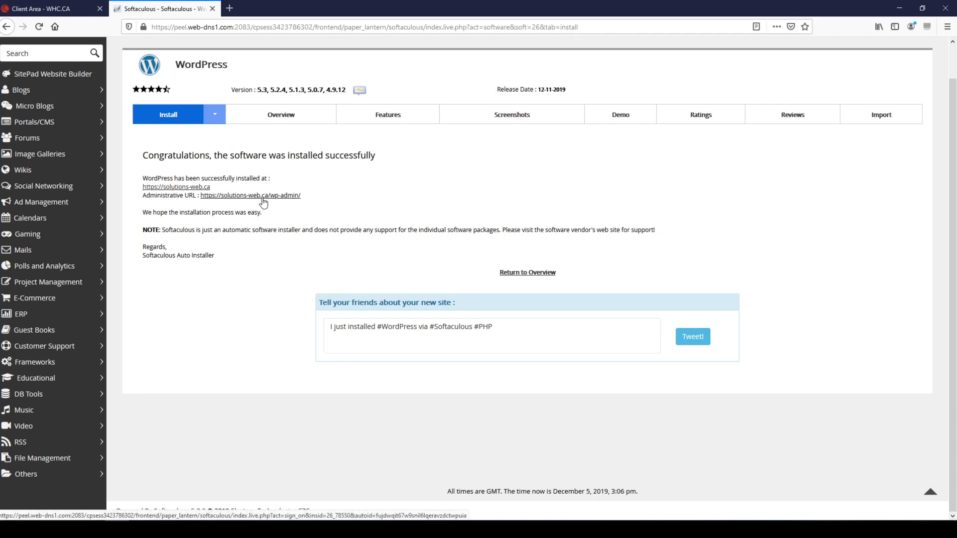
{"action": "mouse_move", "coordinate": [363, 205]}
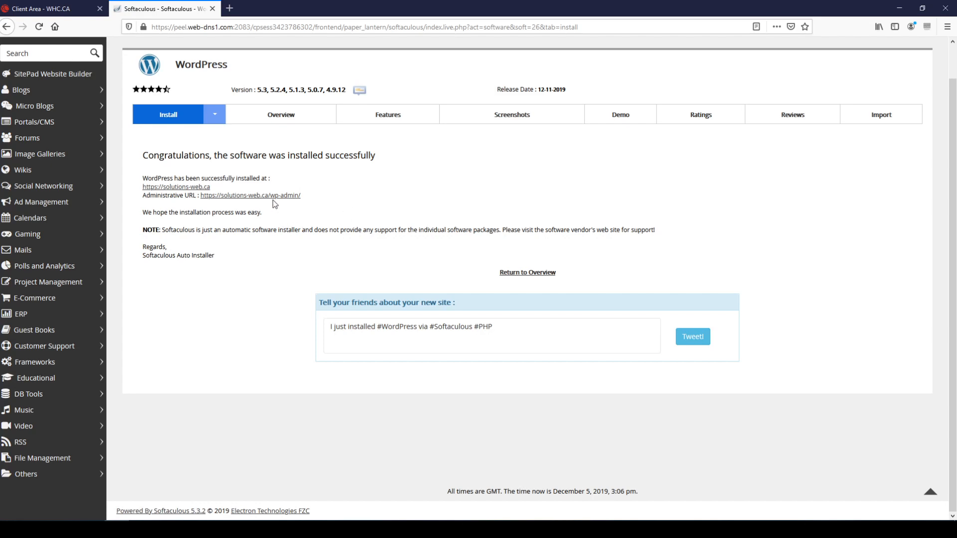
{"action": "left_click", "coordinate": [249, 196]}
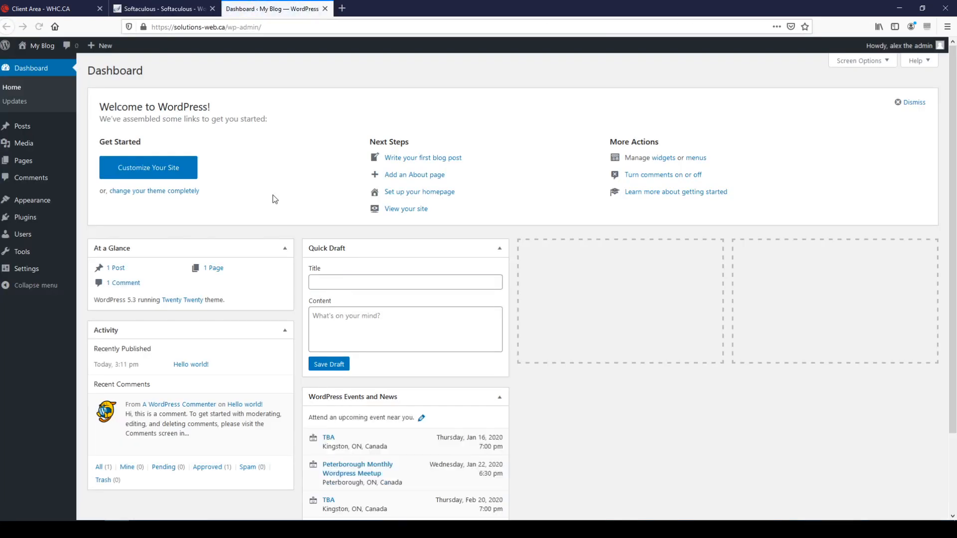
{"action": "mouse_move", "coordinate": [253, 105]}
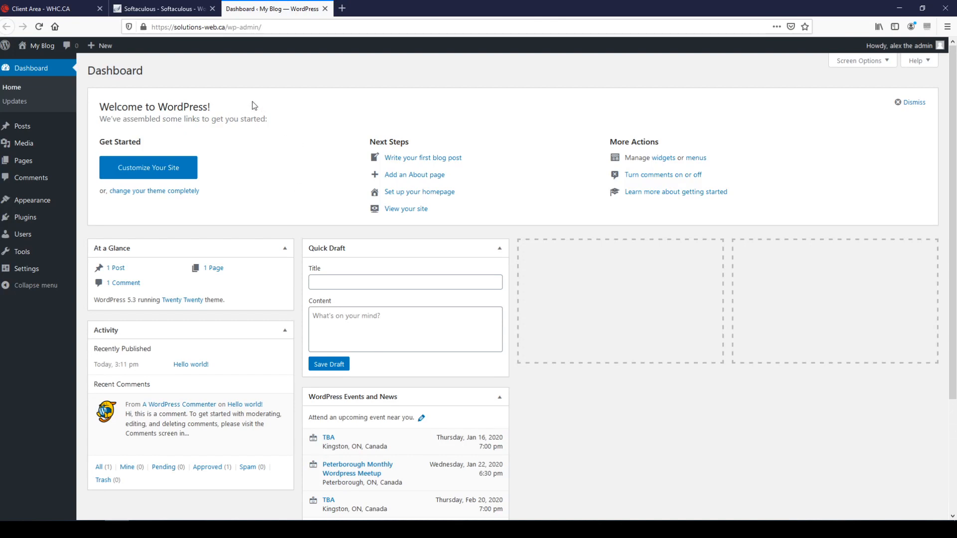
{"action": "mouse_move", "coordinate": [266, 100]}
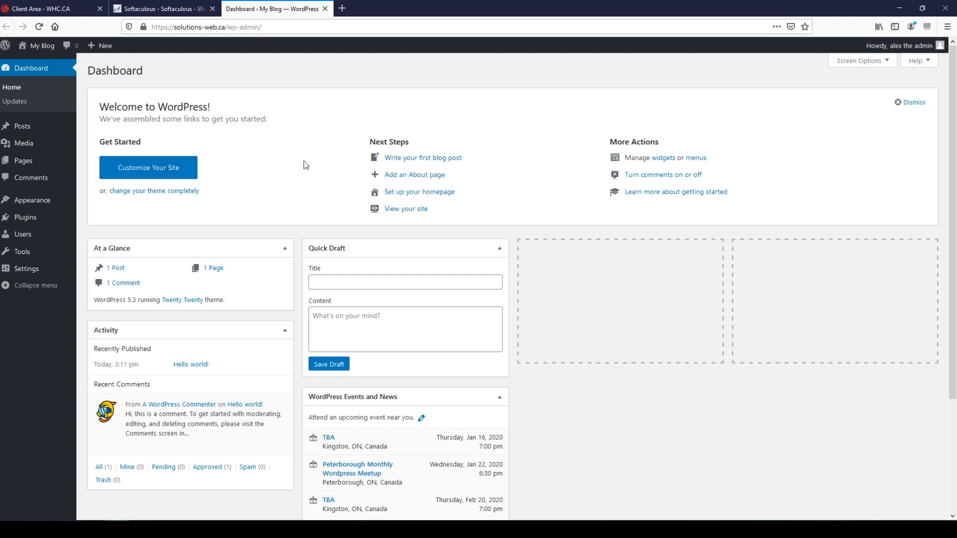
{"action": "mouse_move", "coordinate": [295, 156]}
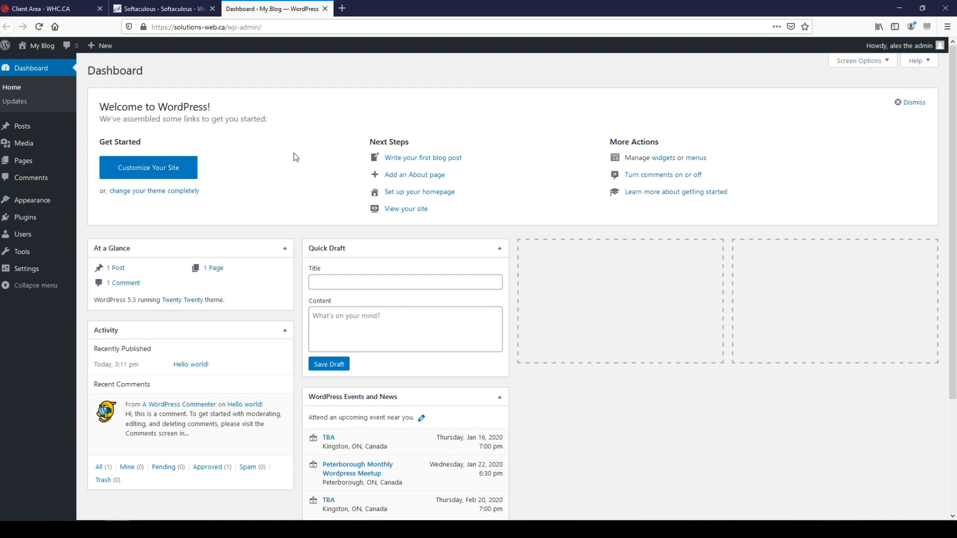
{"action": "mouse_move", "coordinate": [282, 155]}
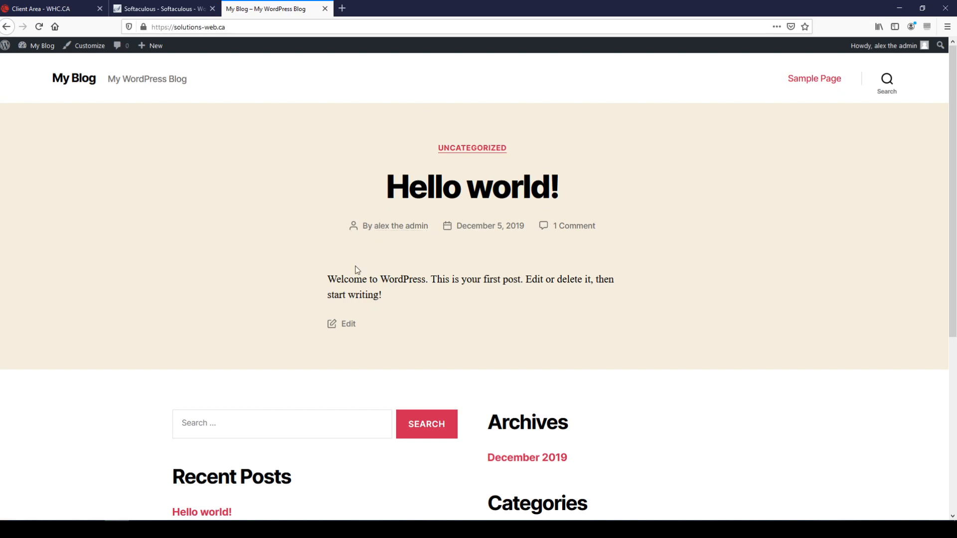
{"action": "mouse_move", "coordinate": [350, 267]}
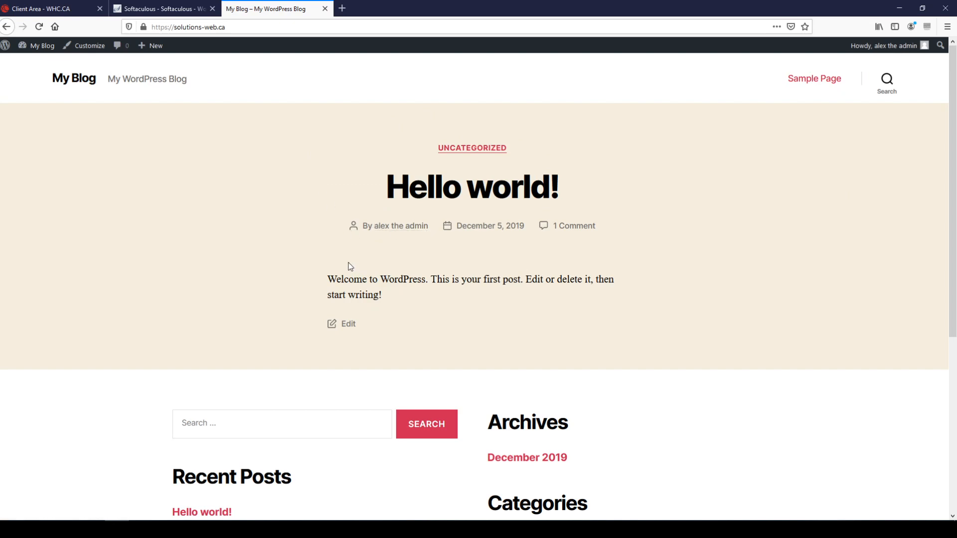
{"action": "mouse_move", "coordinate": [282, 230]}
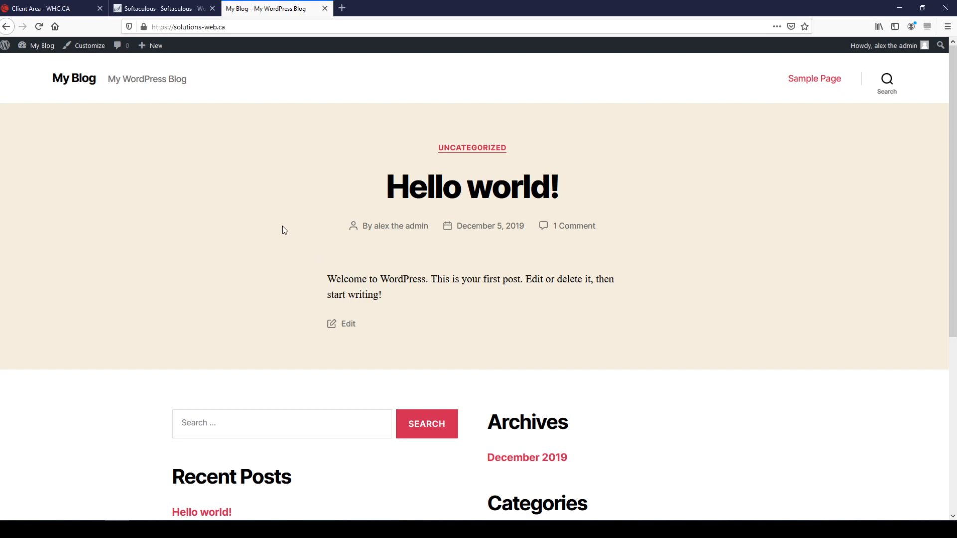
{"action": "mouse_move", "coordinate": [293, 229]}
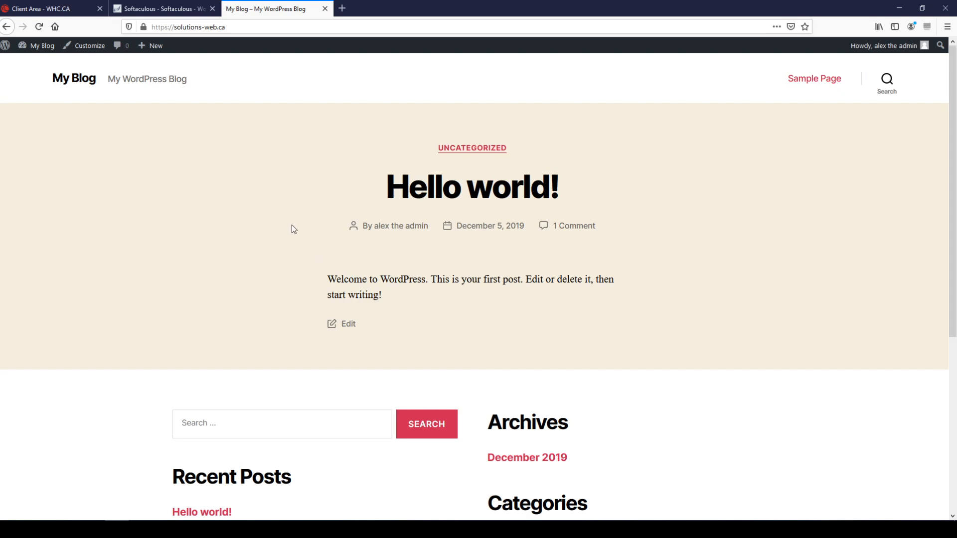